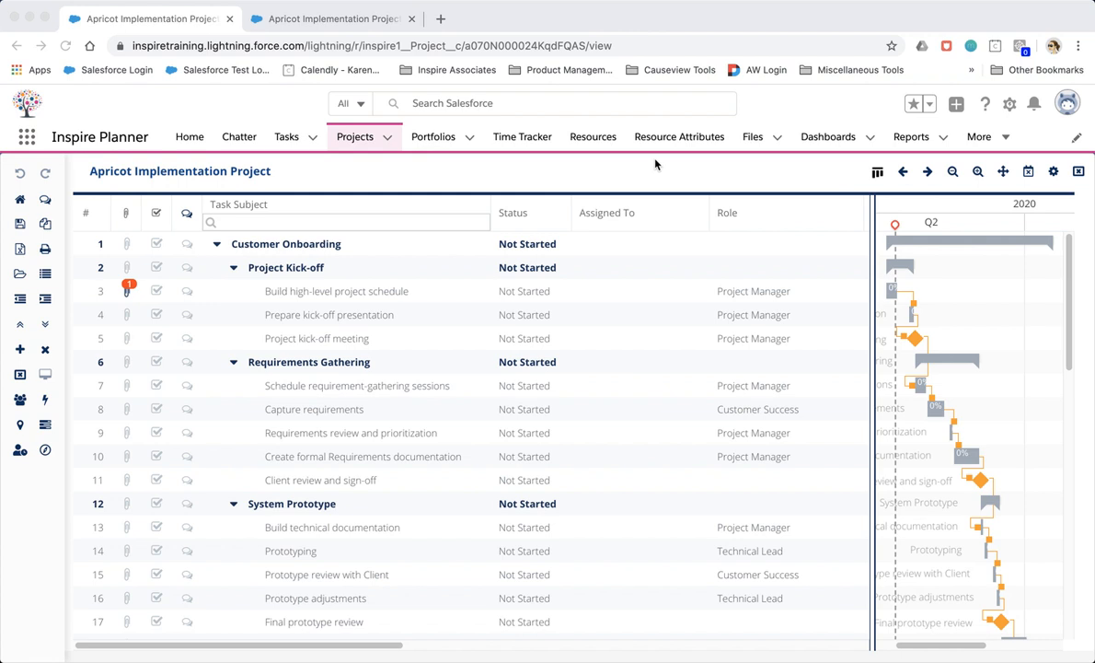
mouse_move(826, 212)
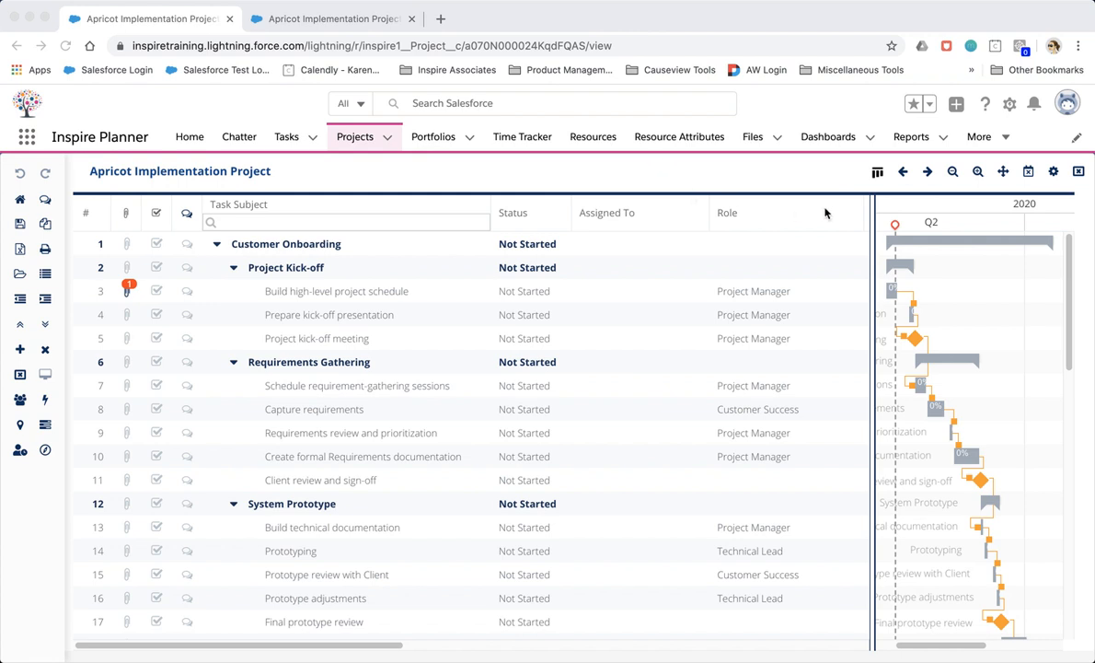
mouse_move(831, 290)
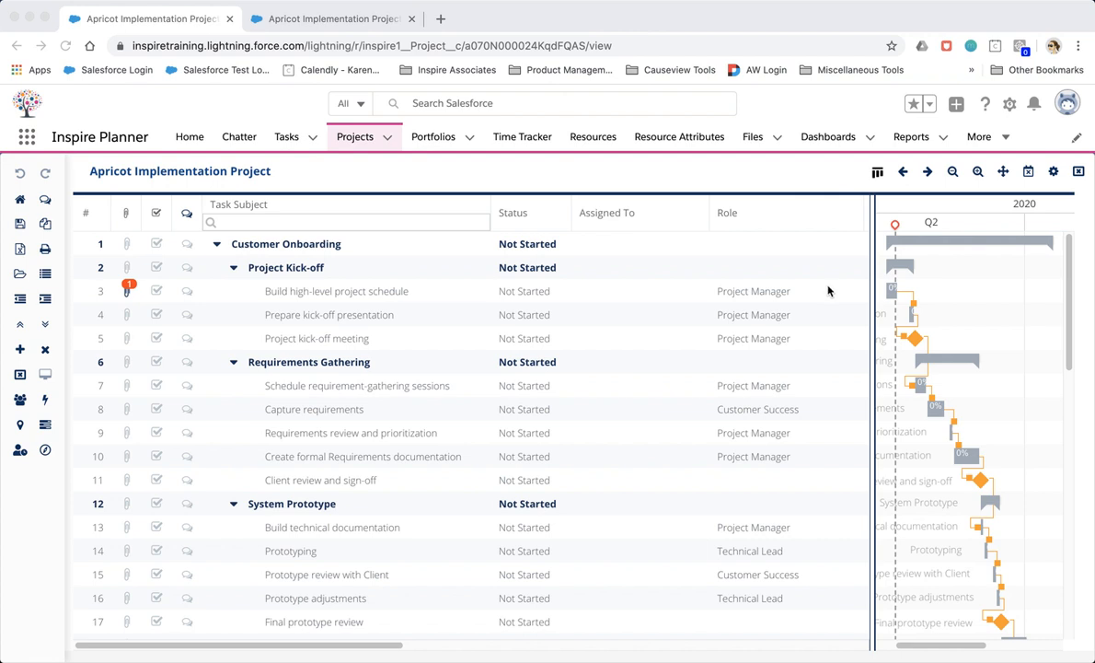
View the role choices for Build high-level project schedule, then switch to the Apricot record page.
left_click(753, 291)
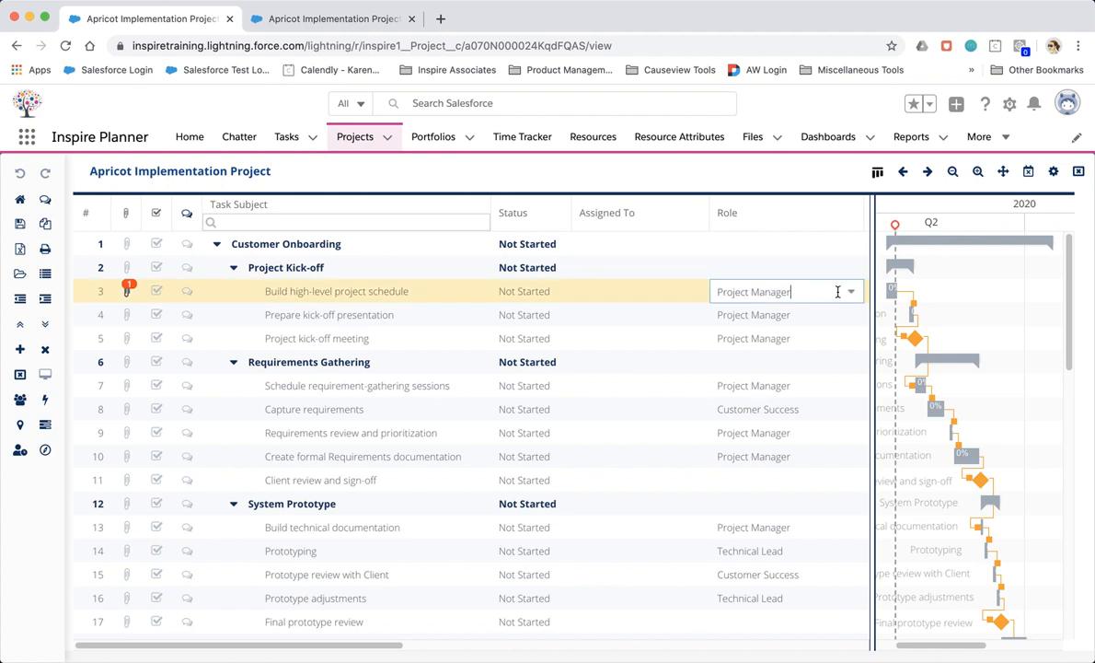
left_click(849, 292)
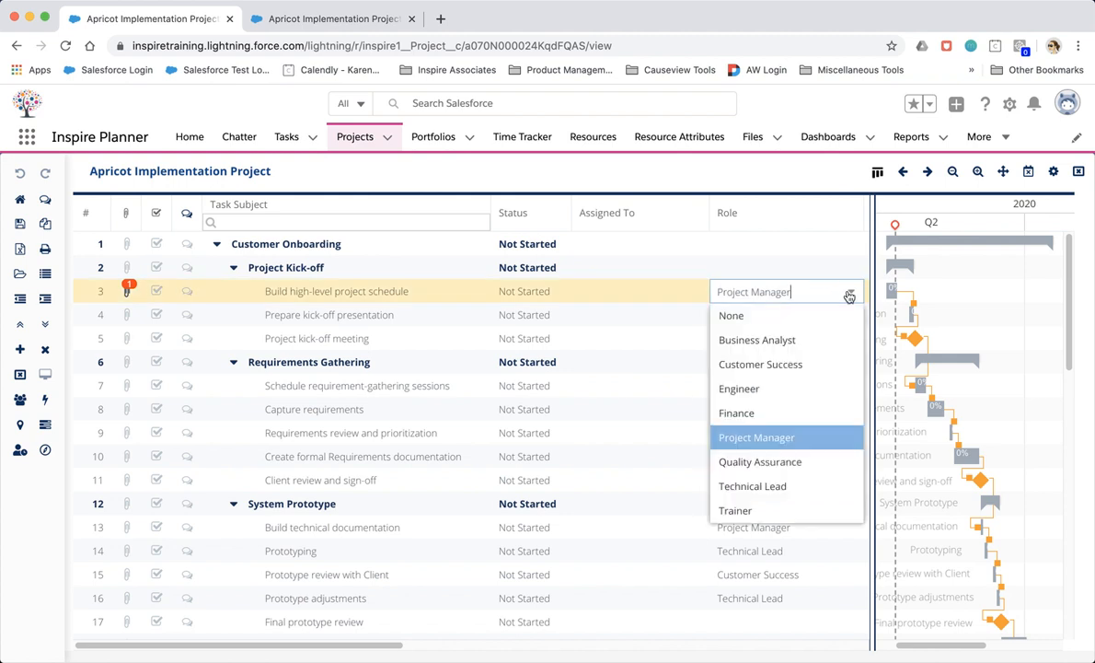
left_click(331, 19)
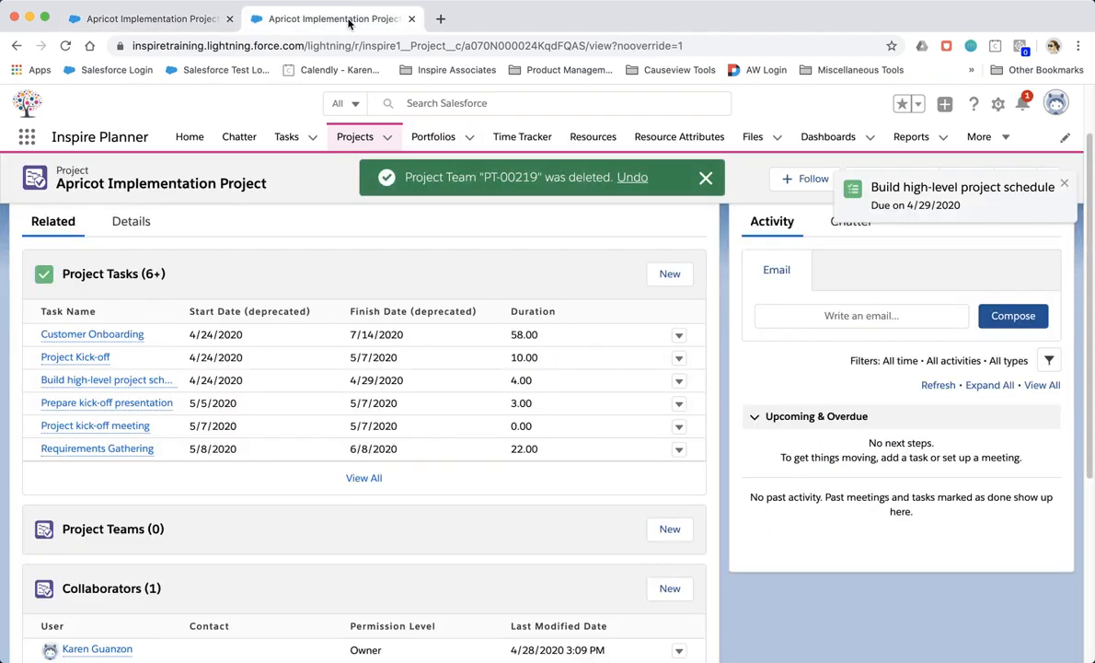
mouse_move(594, 526)
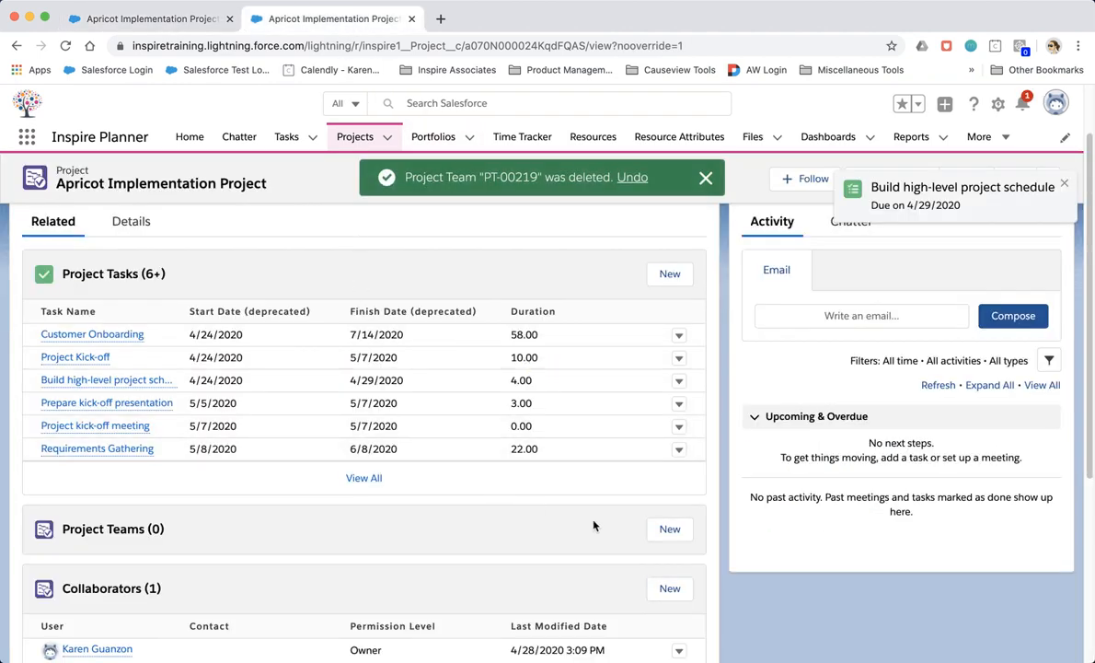
left_click(669, 528)
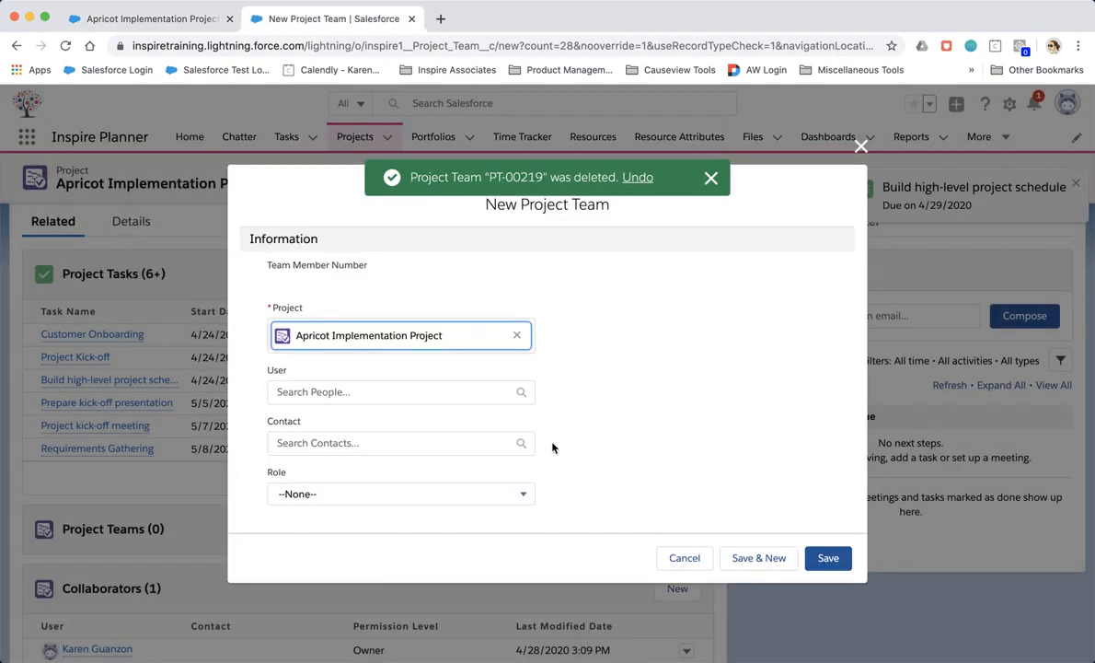
left_click(401, 391)
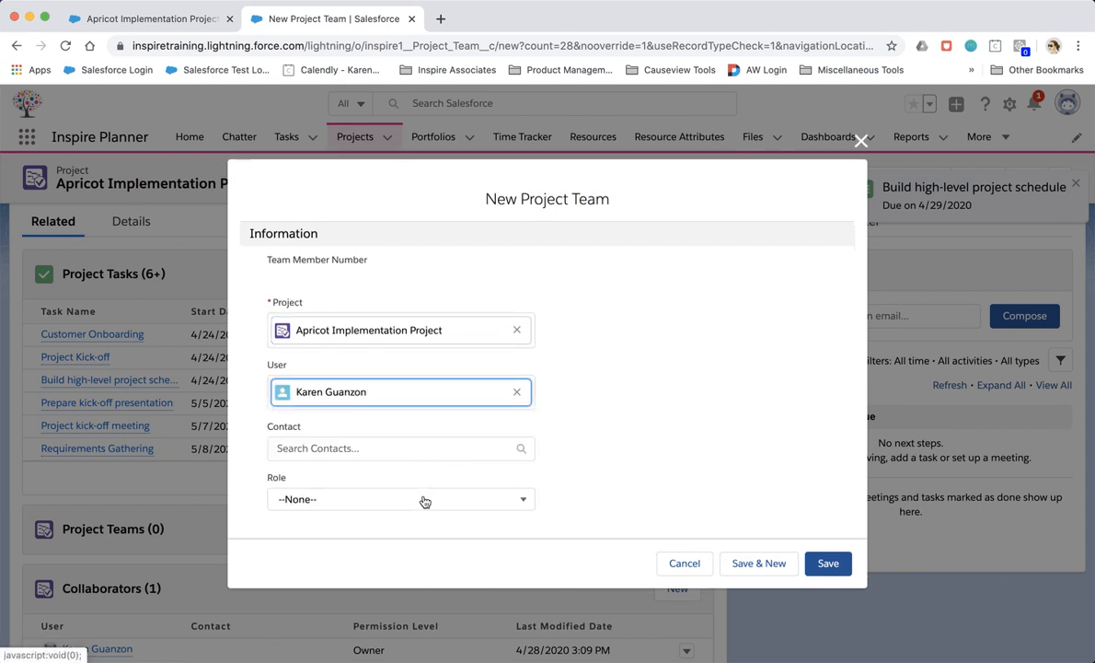
left_click(400, 499)
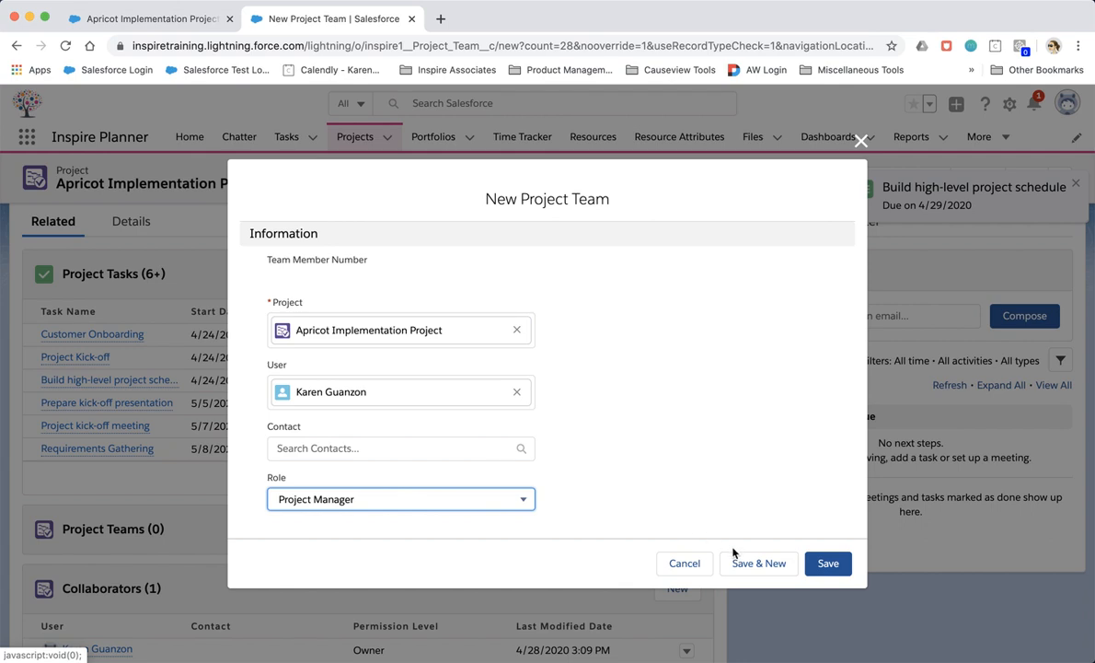
left_click(828, 563)
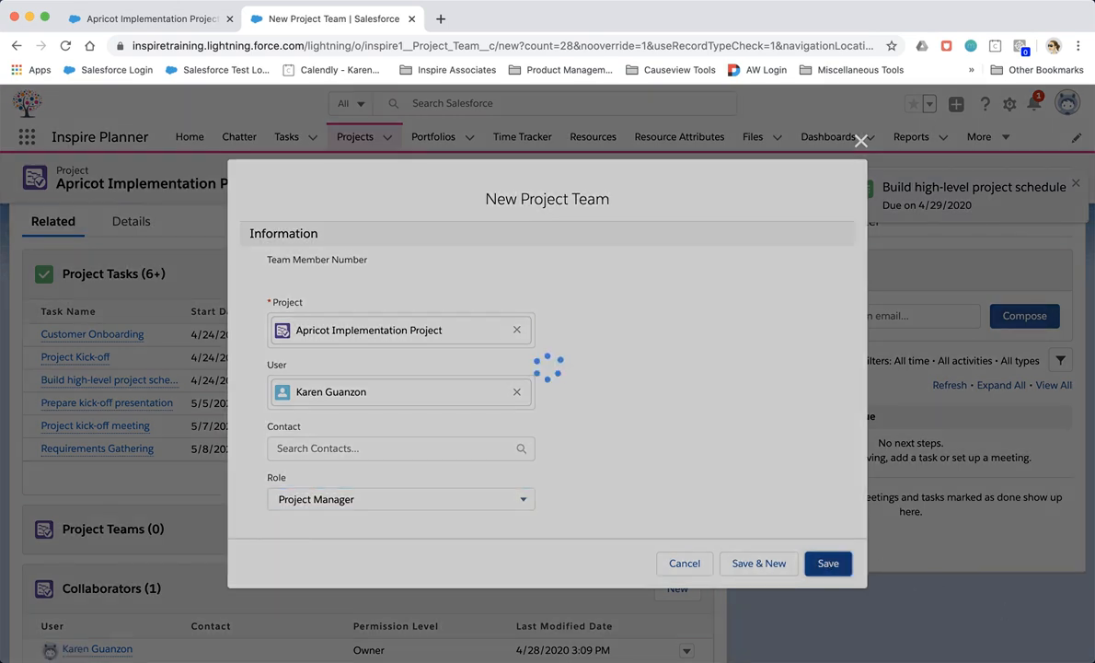
left_click(827, 562)
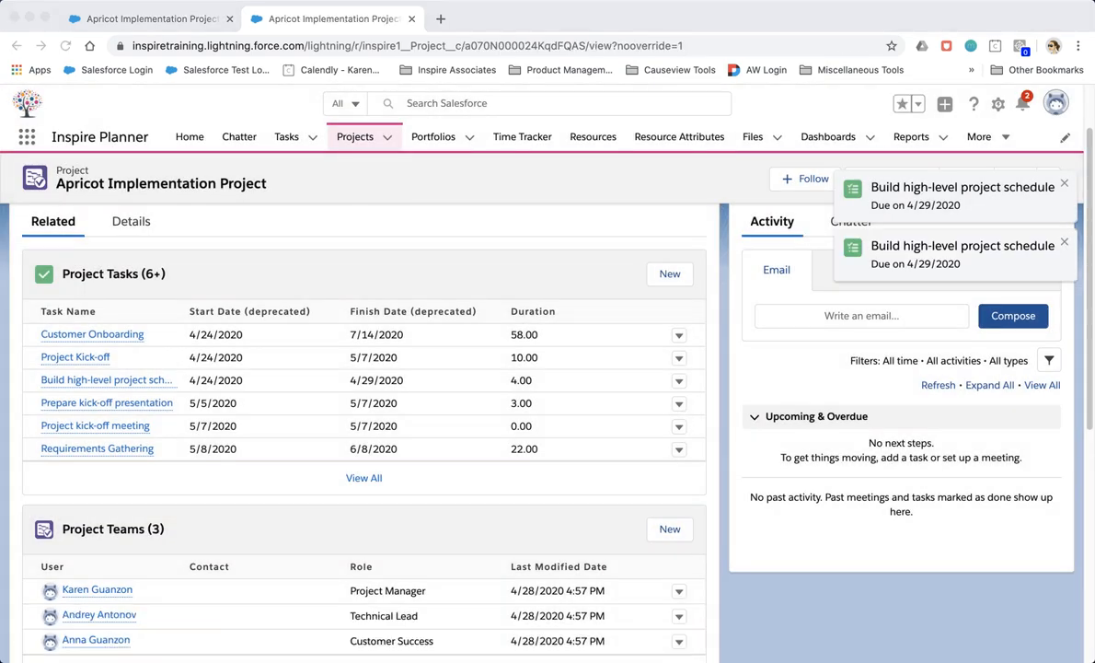
scroll("down", 3)
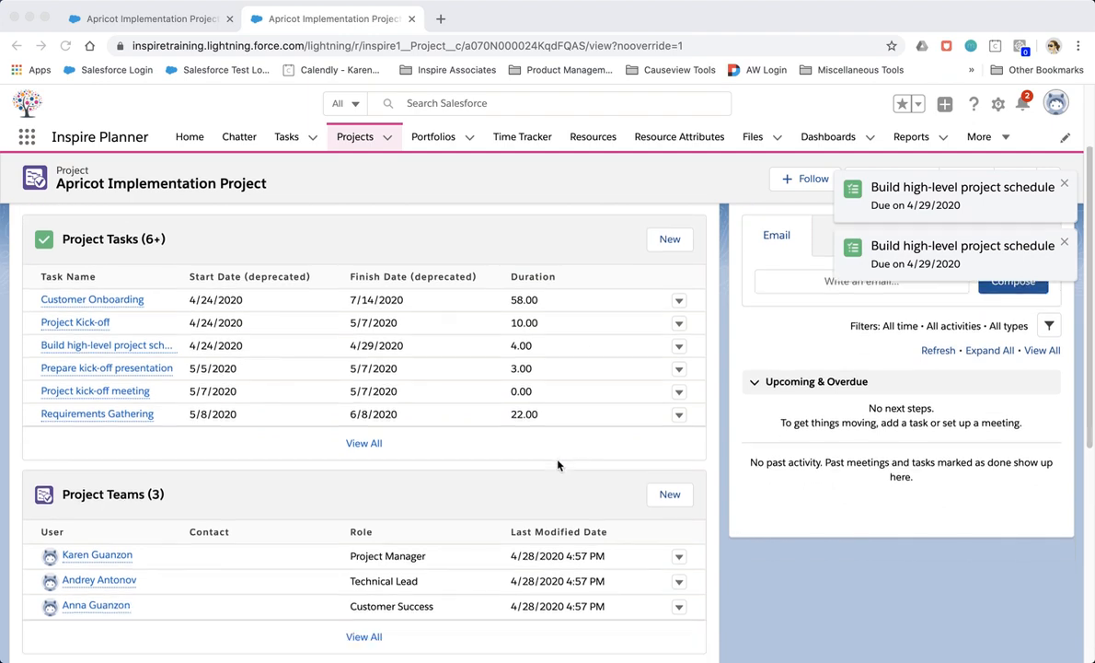
mouse_move(552, 589)
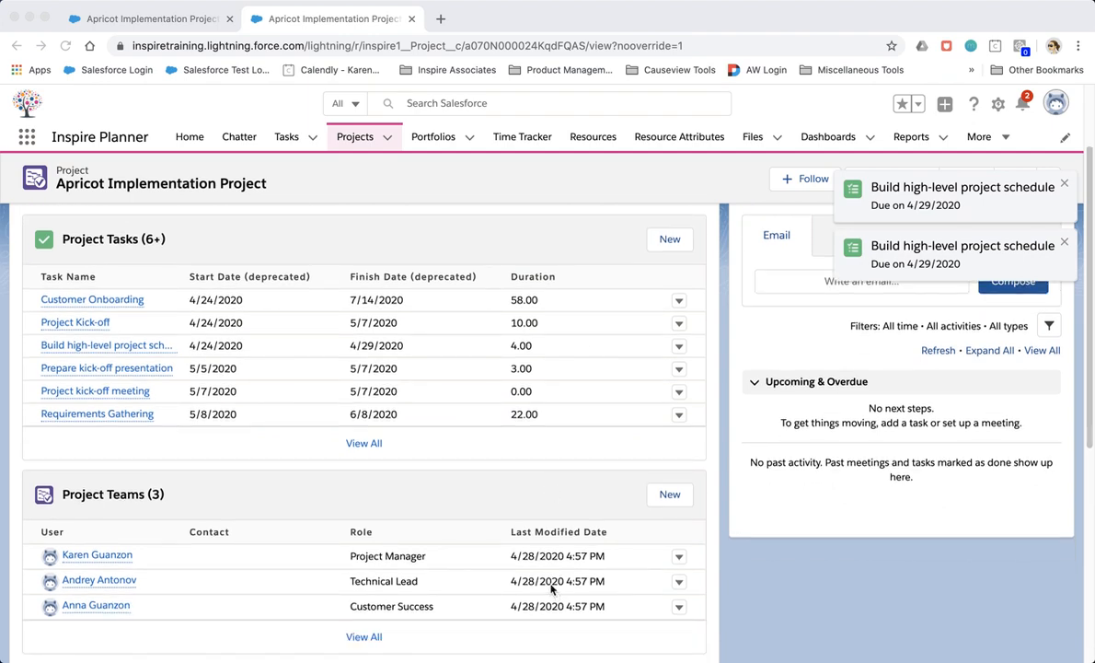
left_click(148, 19)
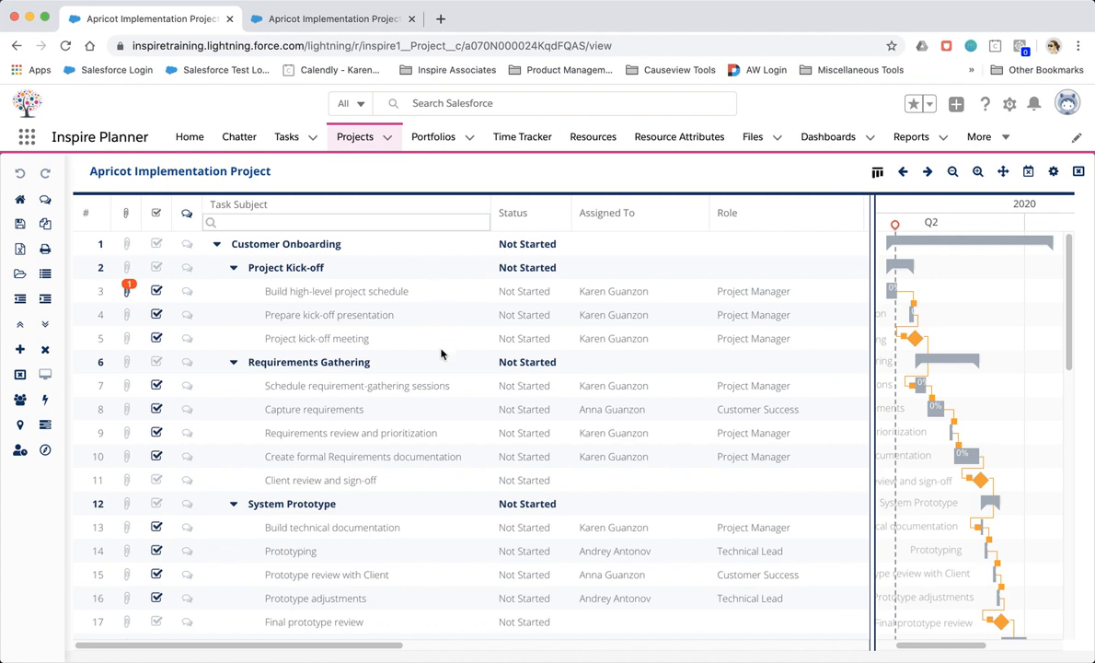
mouse_move(700, 422)
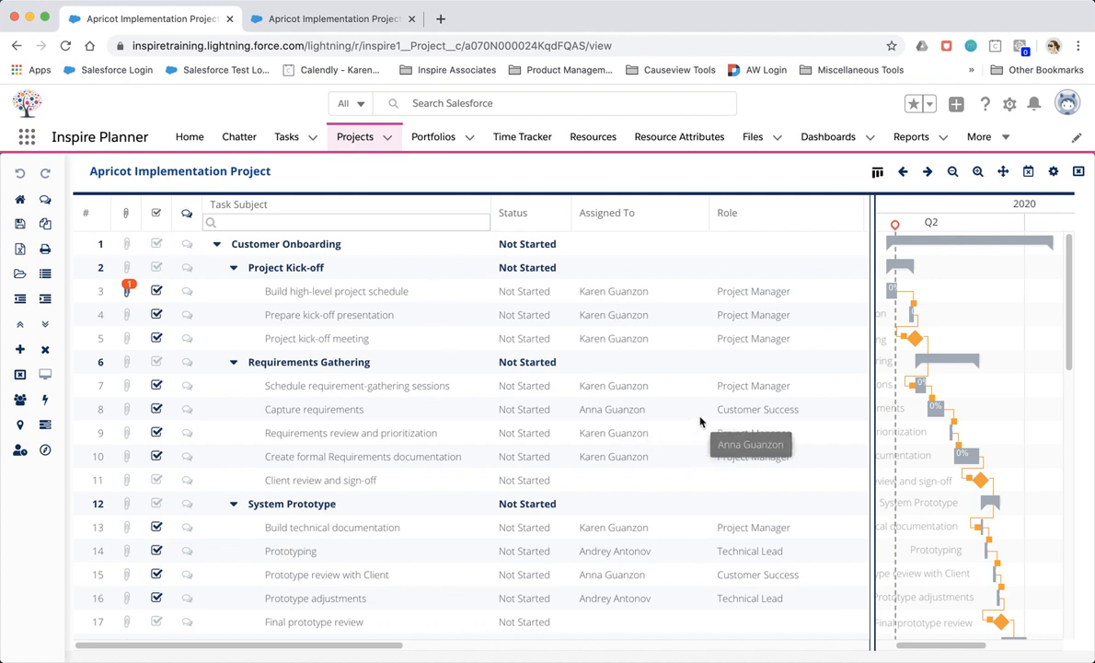
mouse_move(426, 193)
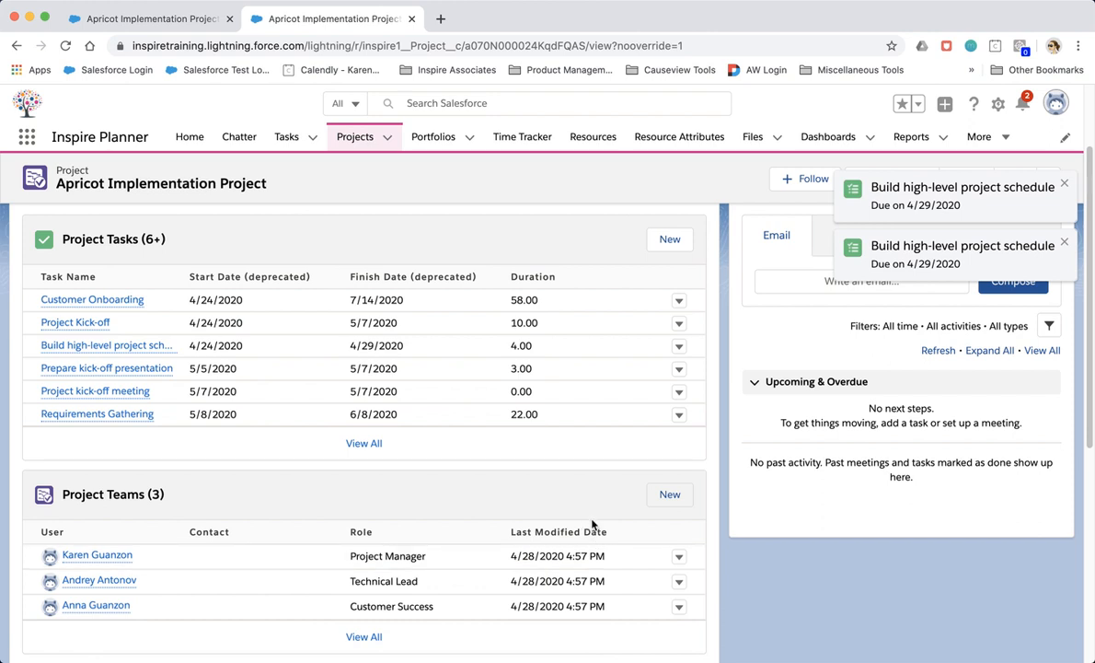
Scroll down the project record toward the Project Teams list.
scroll("down", 3)
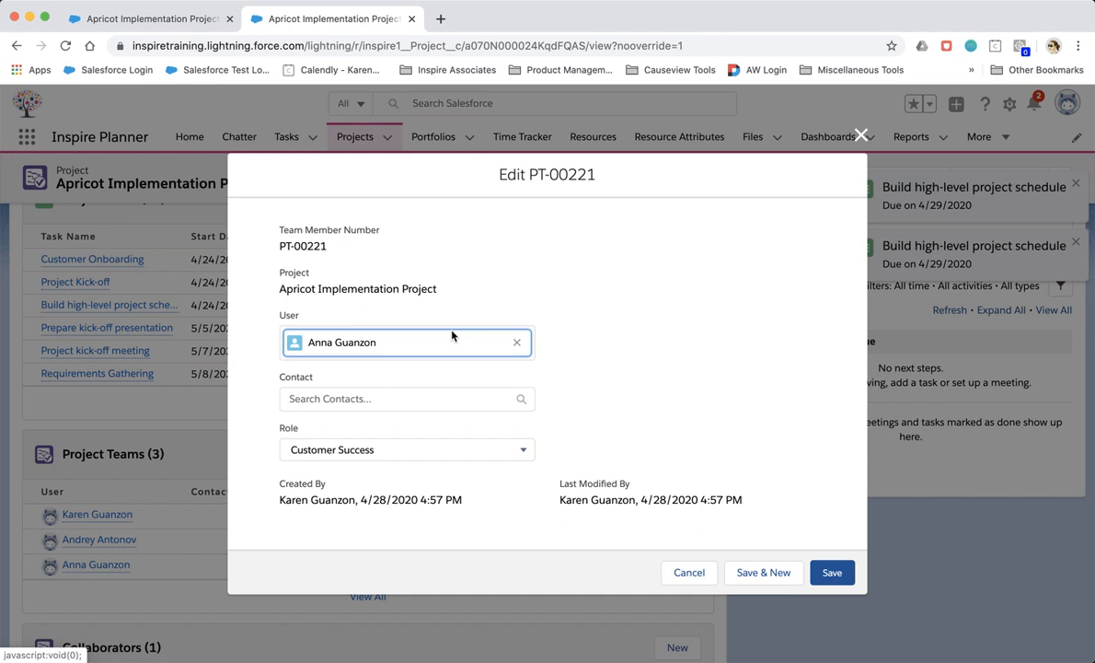
mouse_move(453, 337)
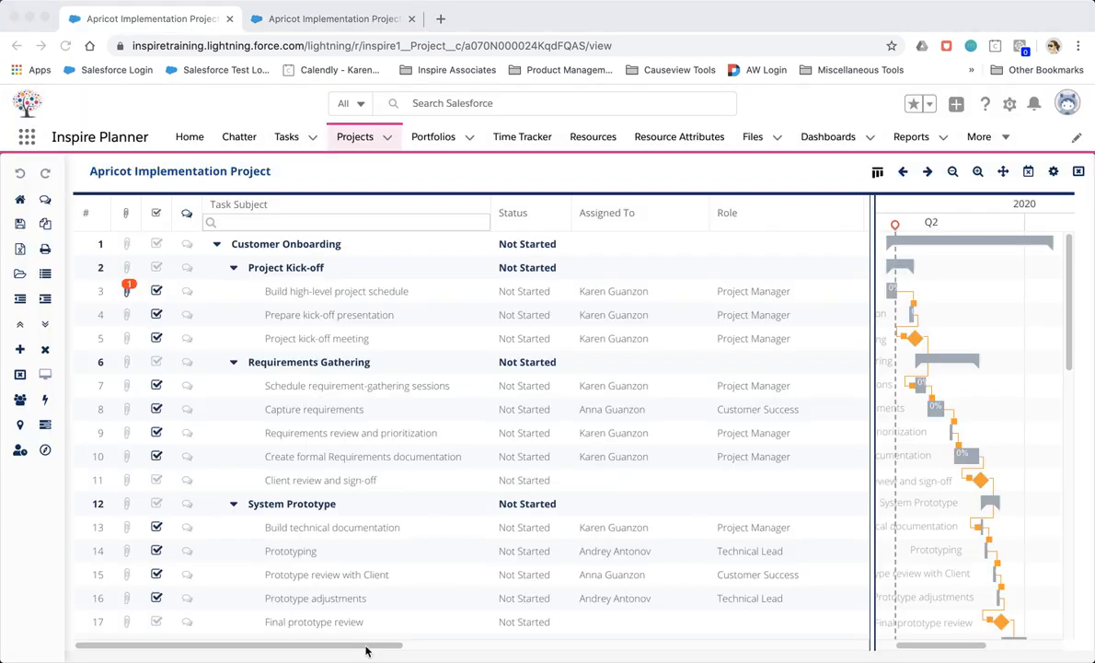
mouse_move(382, 652)
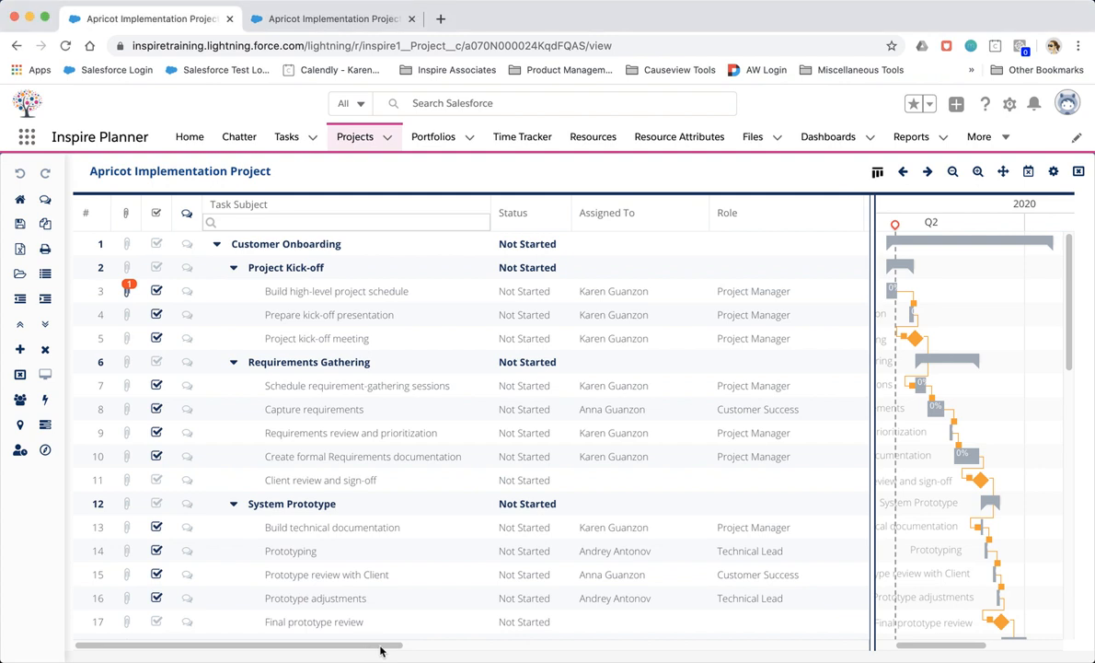
scroll("right", 3)
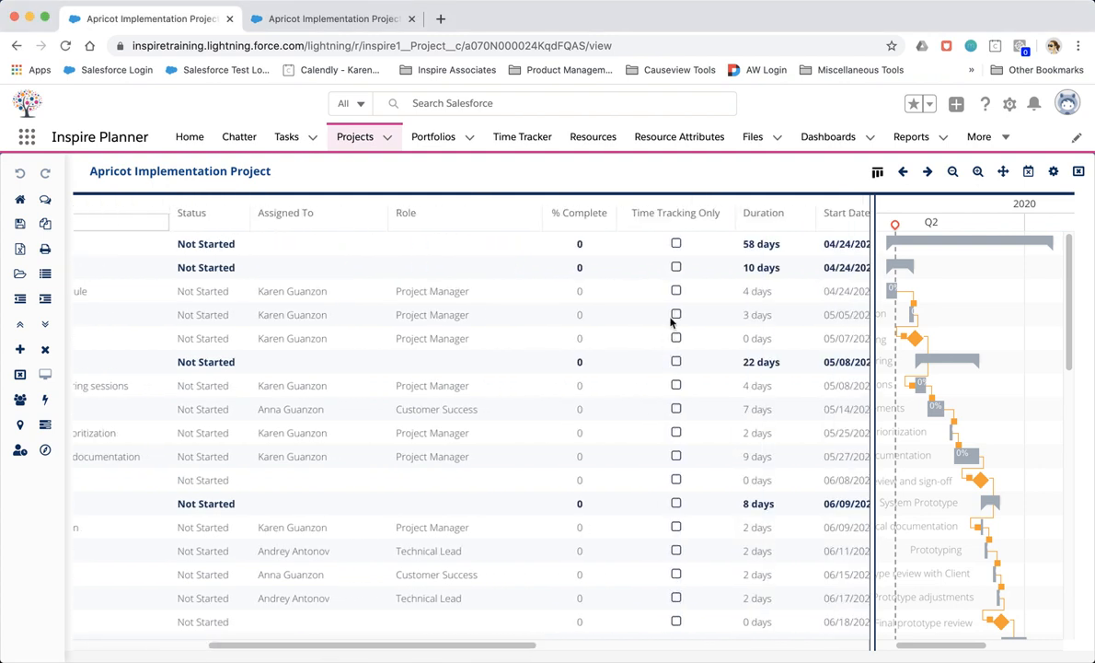
mouse_move(674, 422)
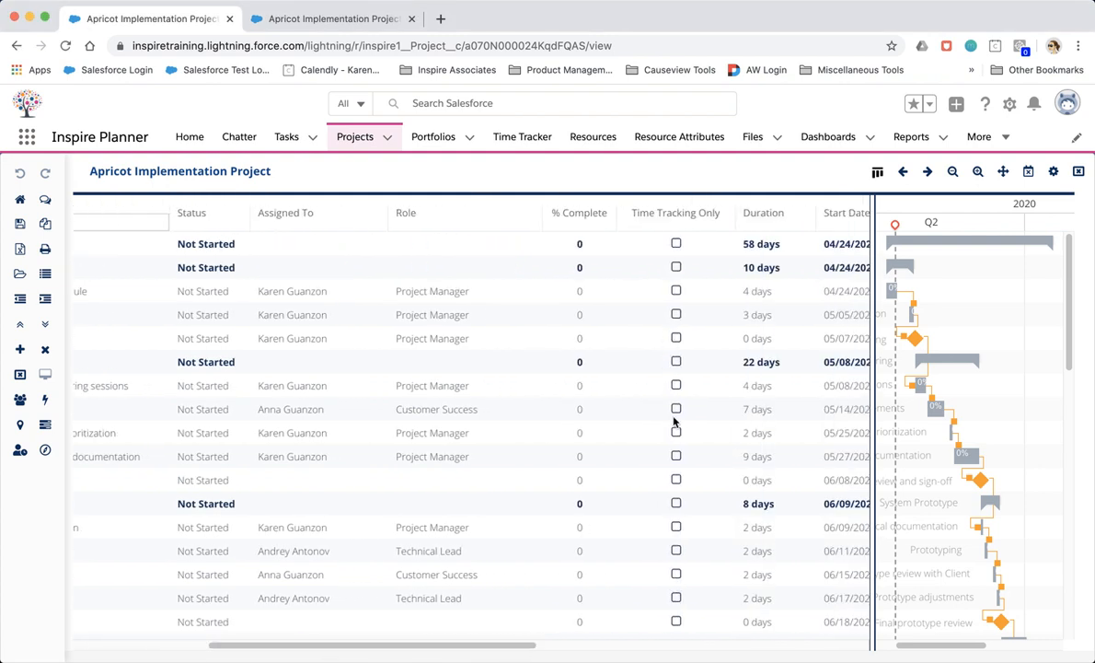
scroll("left", 3)
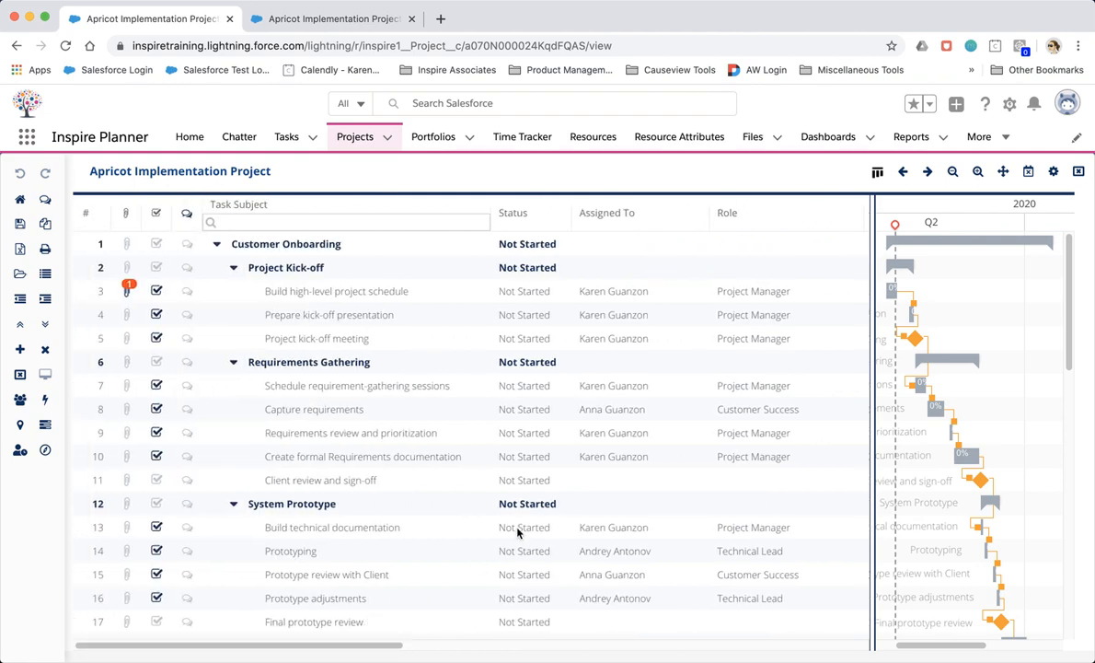
Scroll the Gantt down to row 36 and right to see the Time Tracking Only checkboxes.
scroll("down", 3)
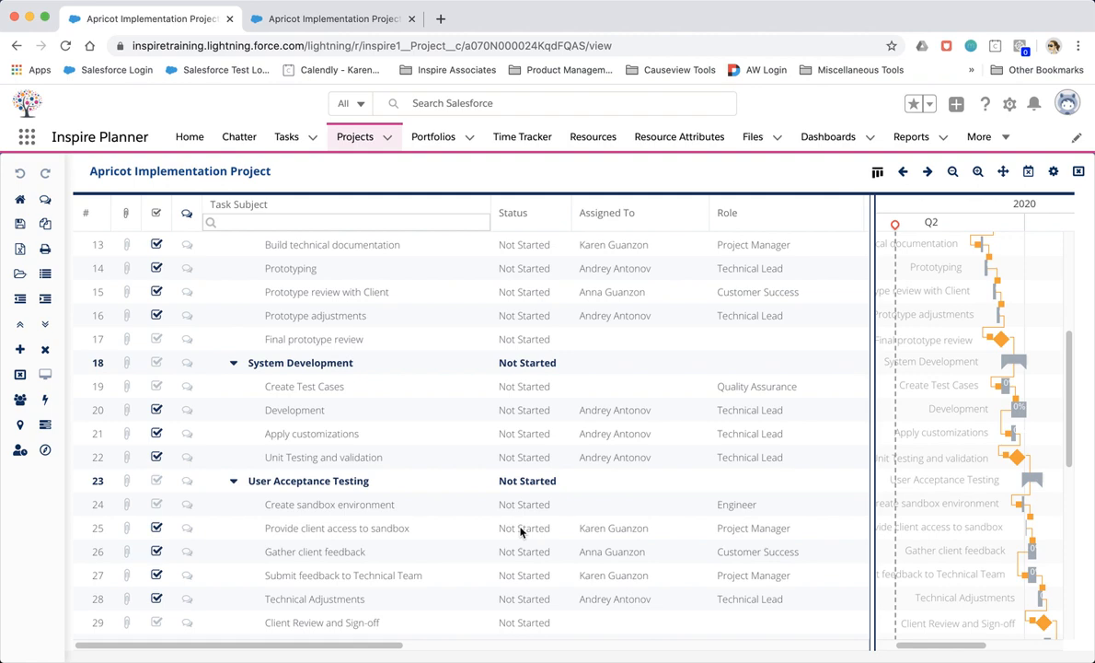
scroll("down", 3)
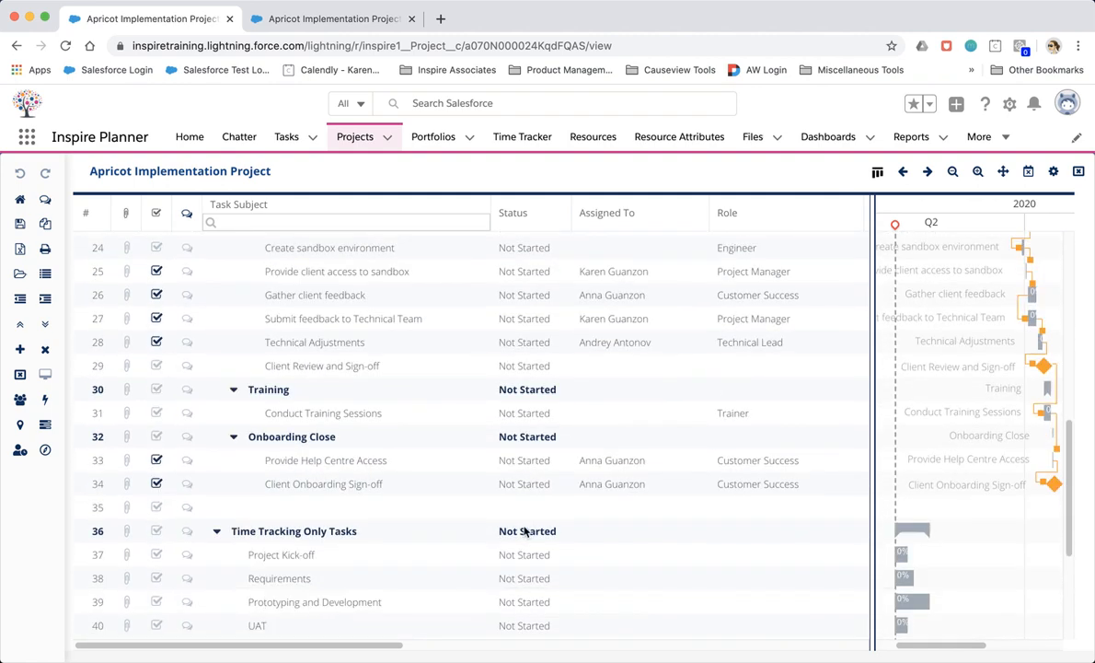
scroll("down", 3)
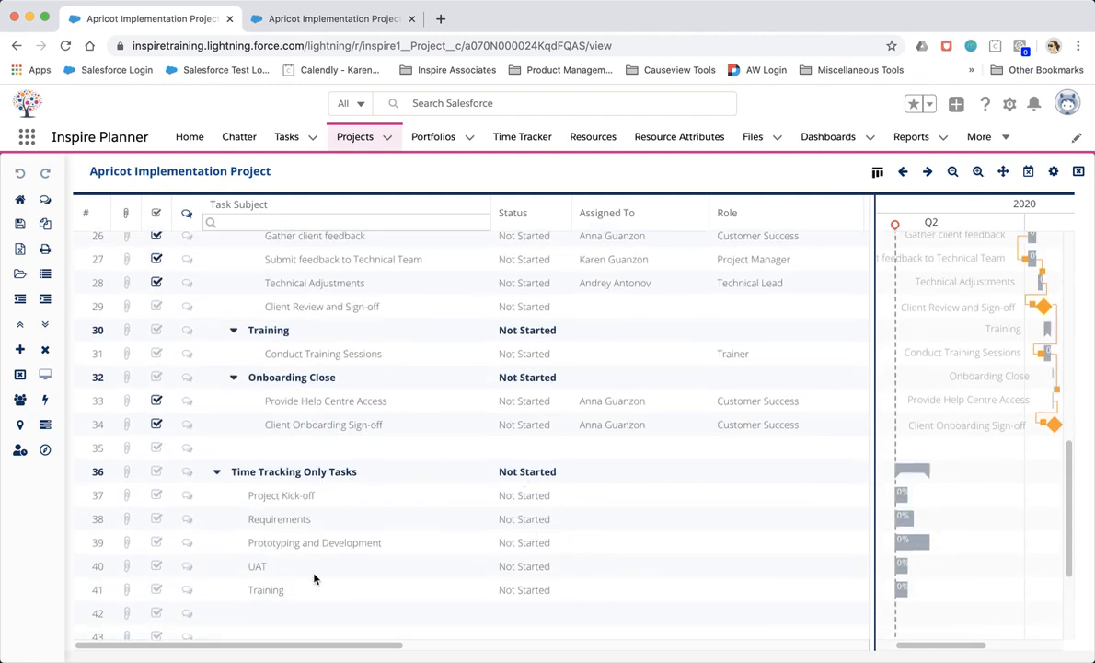
mouse_move(353, 593)
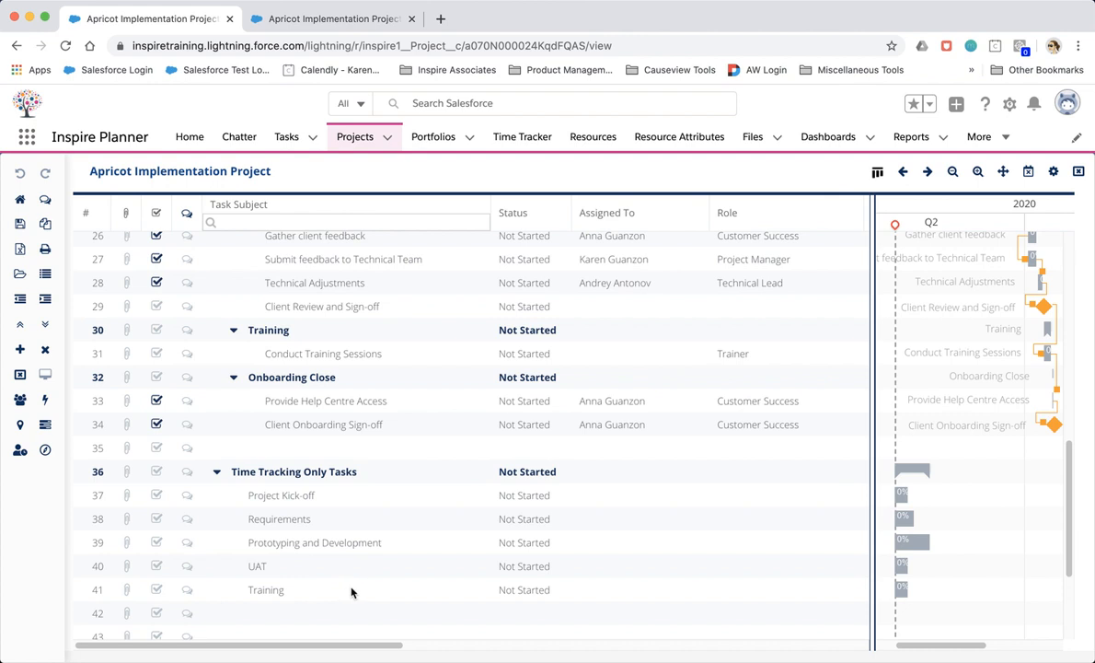
mouse_move(356, 646)
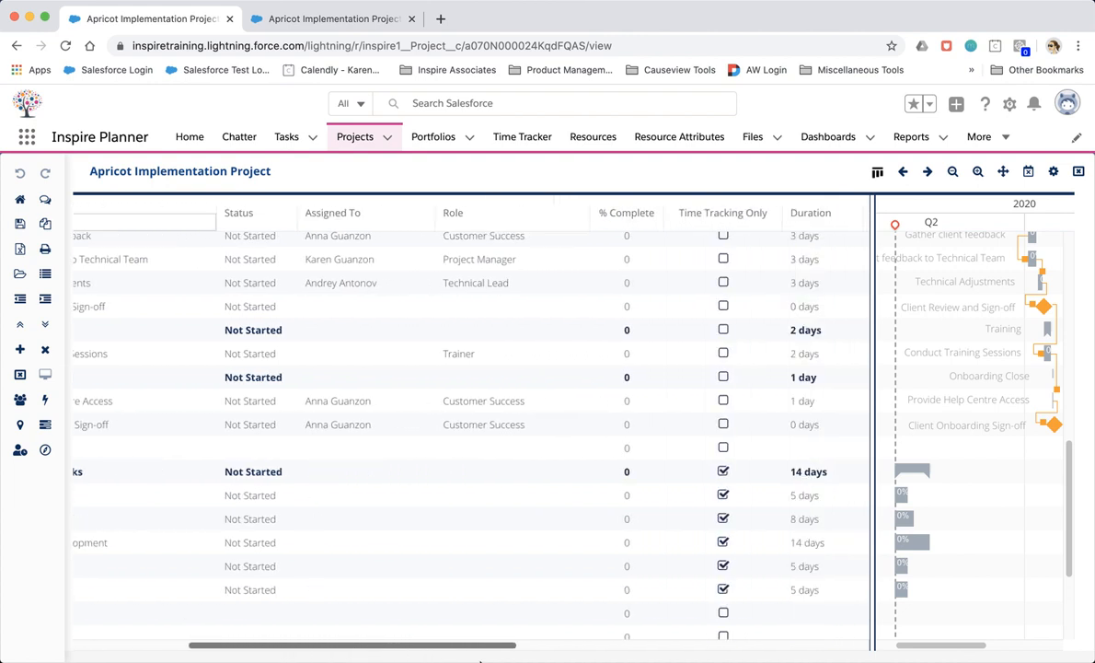
scroll("right", 3)
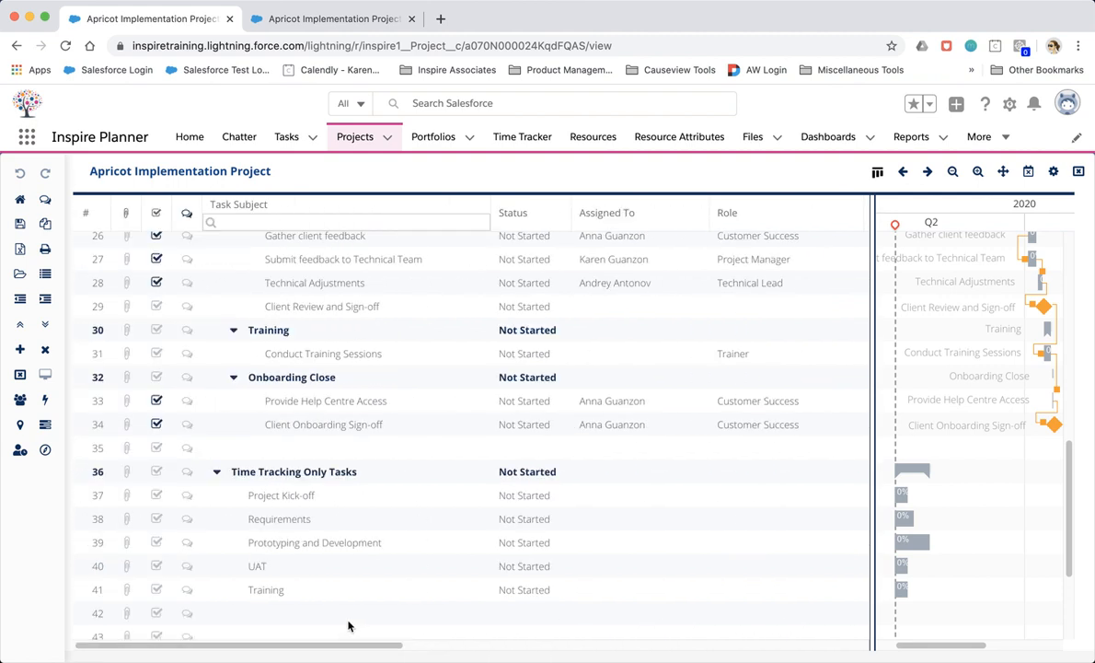
mouse_move(414, 574)
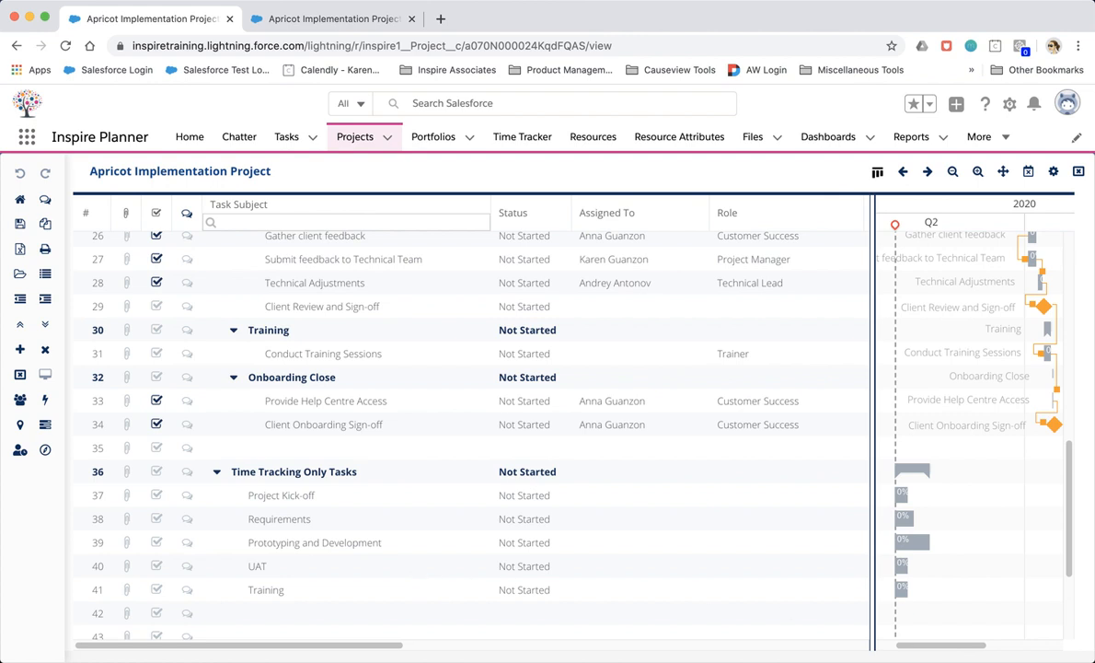
scroll("down", 3)
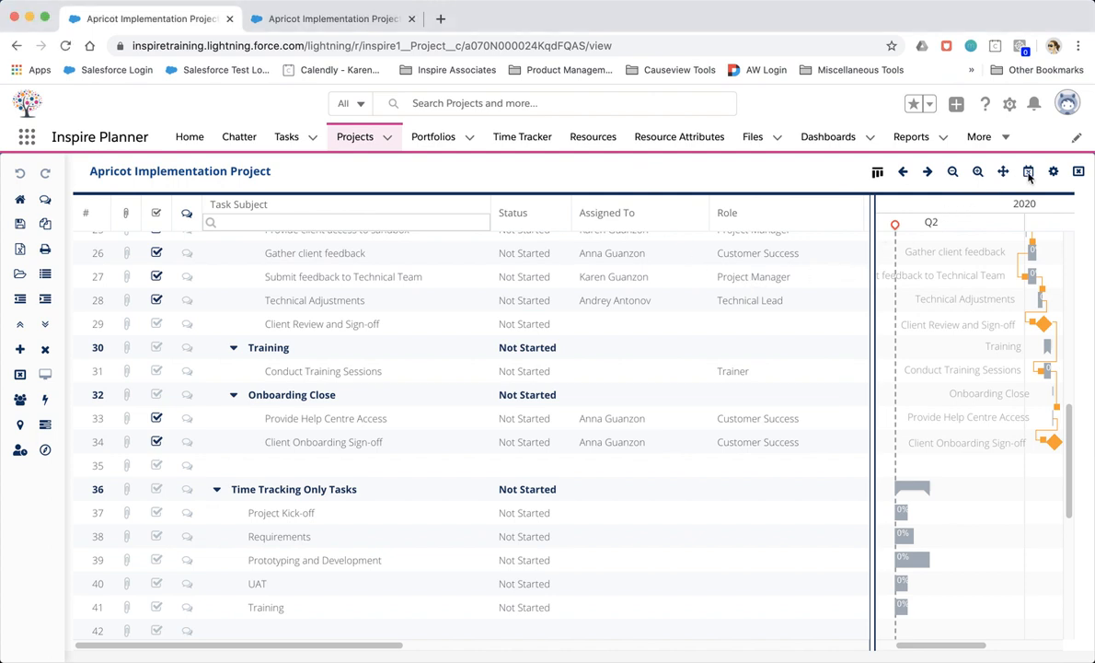
Rename the unnamed May 1, 2020 non-working day to 'Holiday' in Edit Working Days.
left_click(1029, 172)
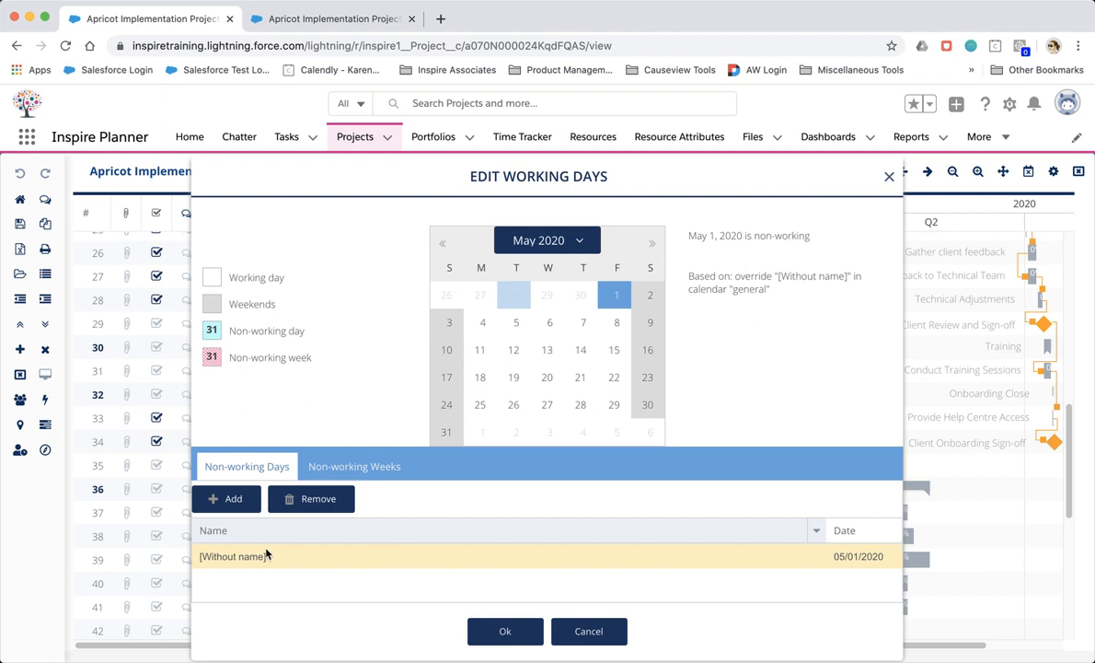
left_click(235, 556)
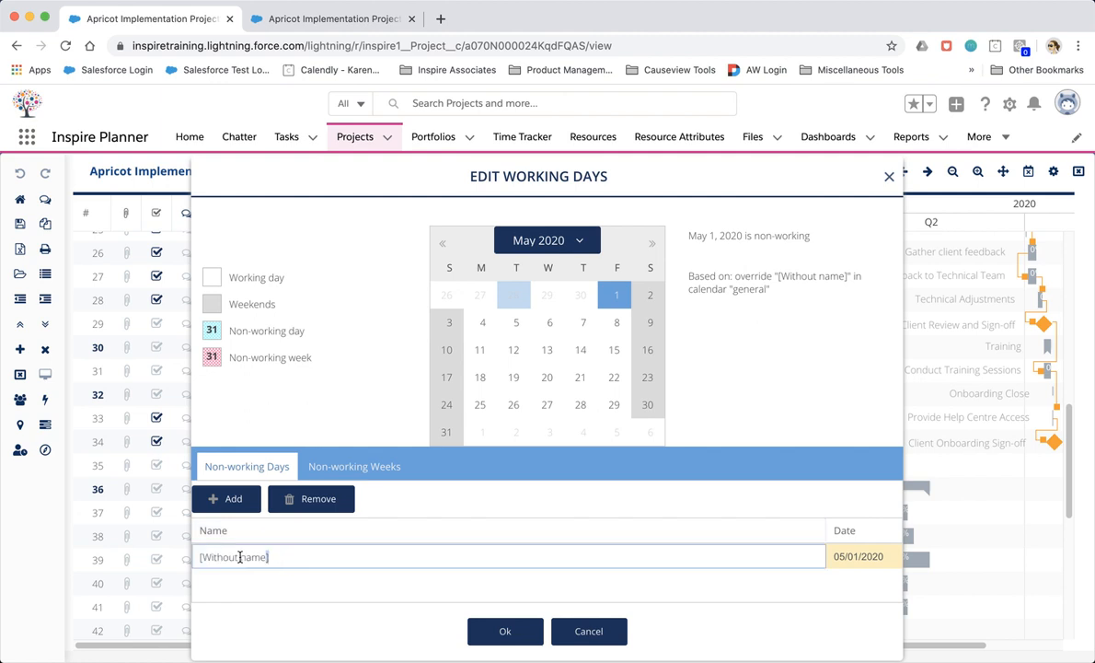
type("Holiday")
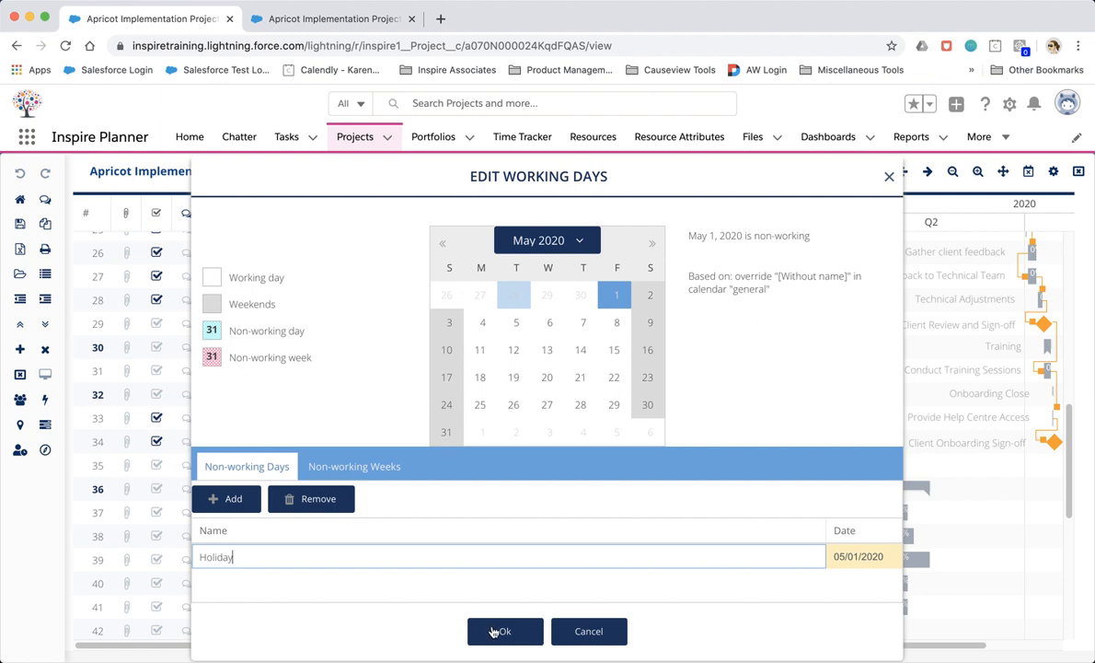
left_click(505, 631)
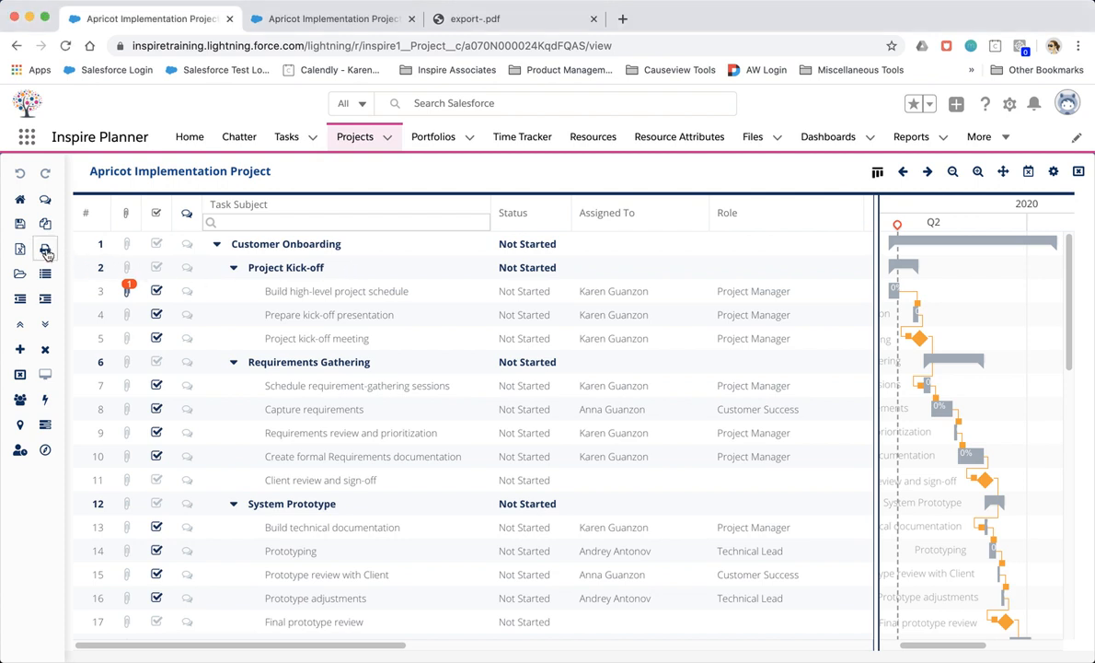
Export the plan to PDF on Letter landscape paper with a Gantt width of 50.
left_click(45, 250)
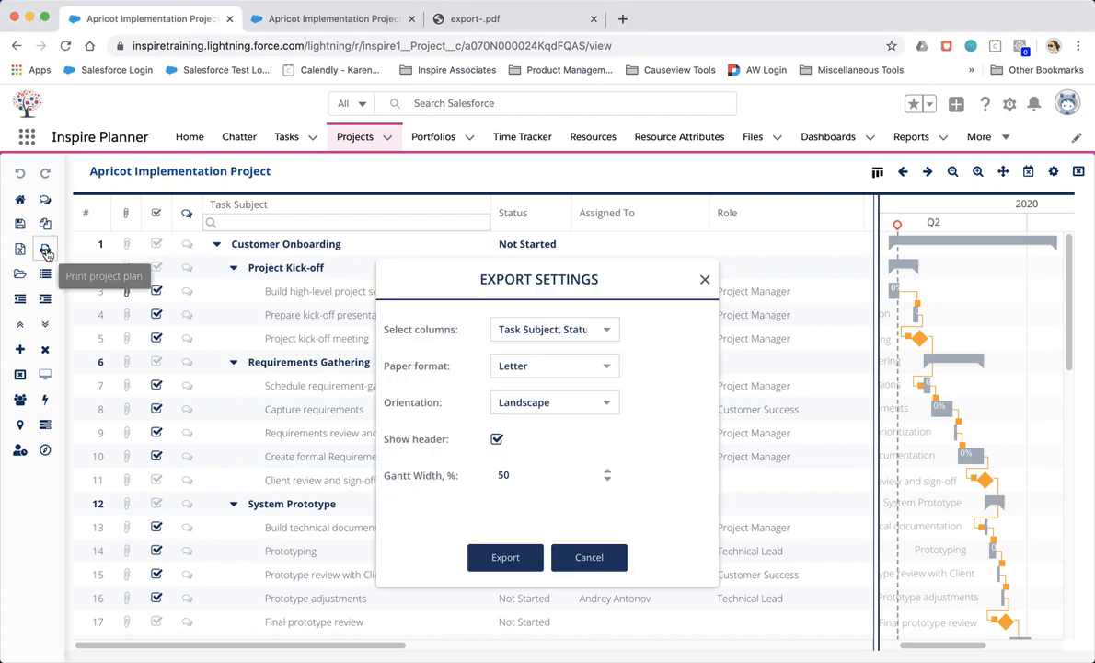
mouse_move(451, 368)
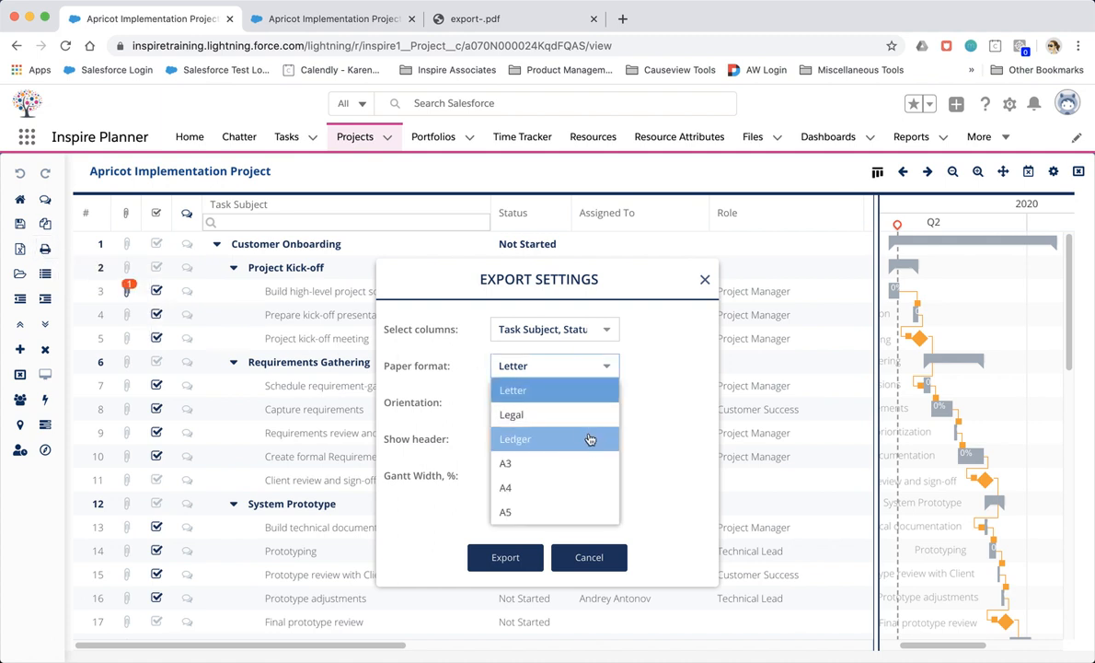
mouse_move(667, 431)
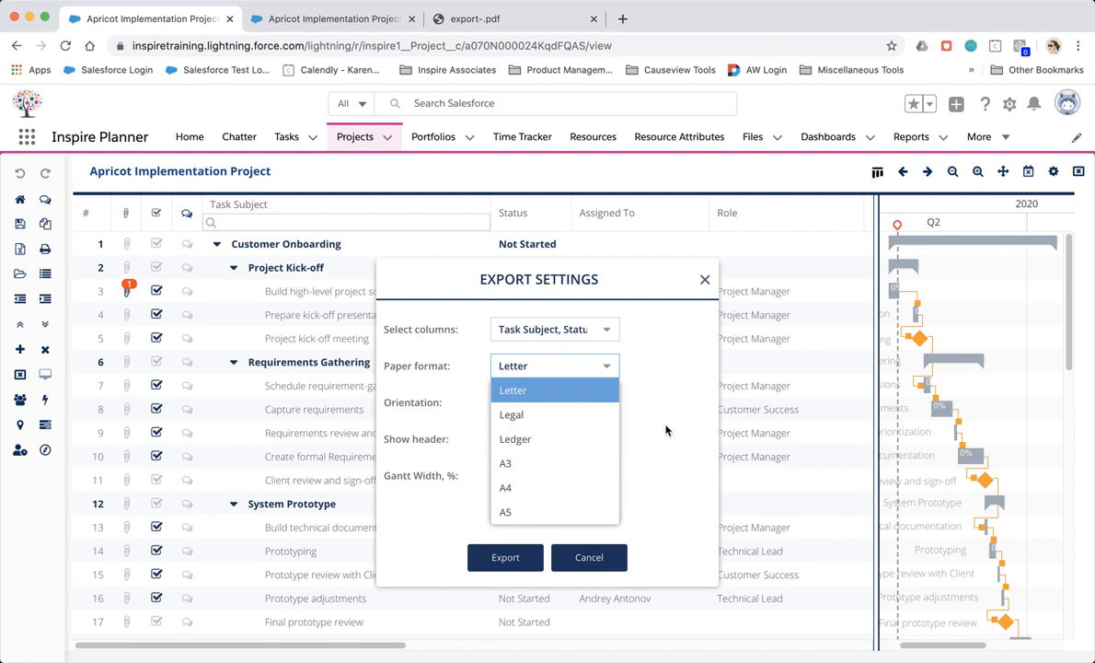
left_click(513, 389)
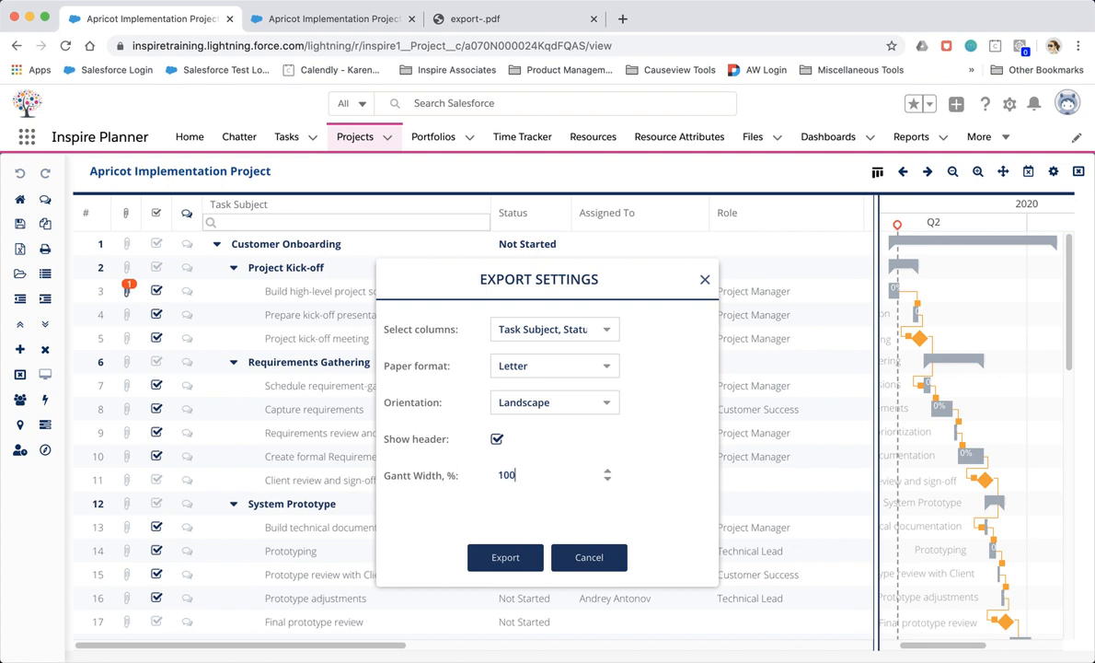
mouse_move(553, 482)
type("0")
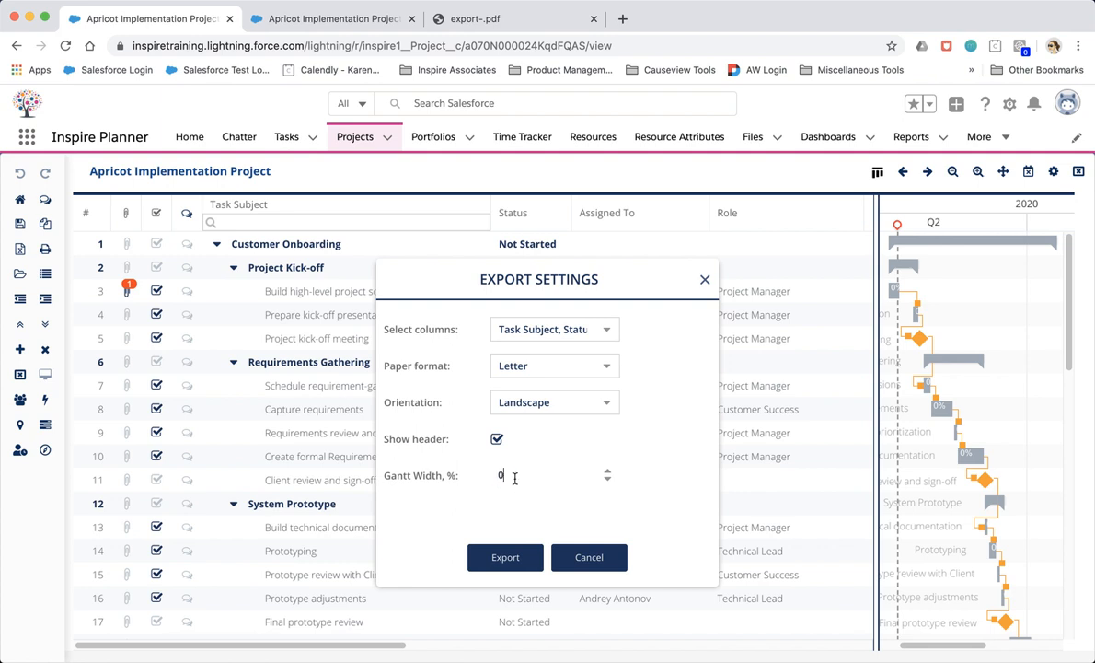
type("5")
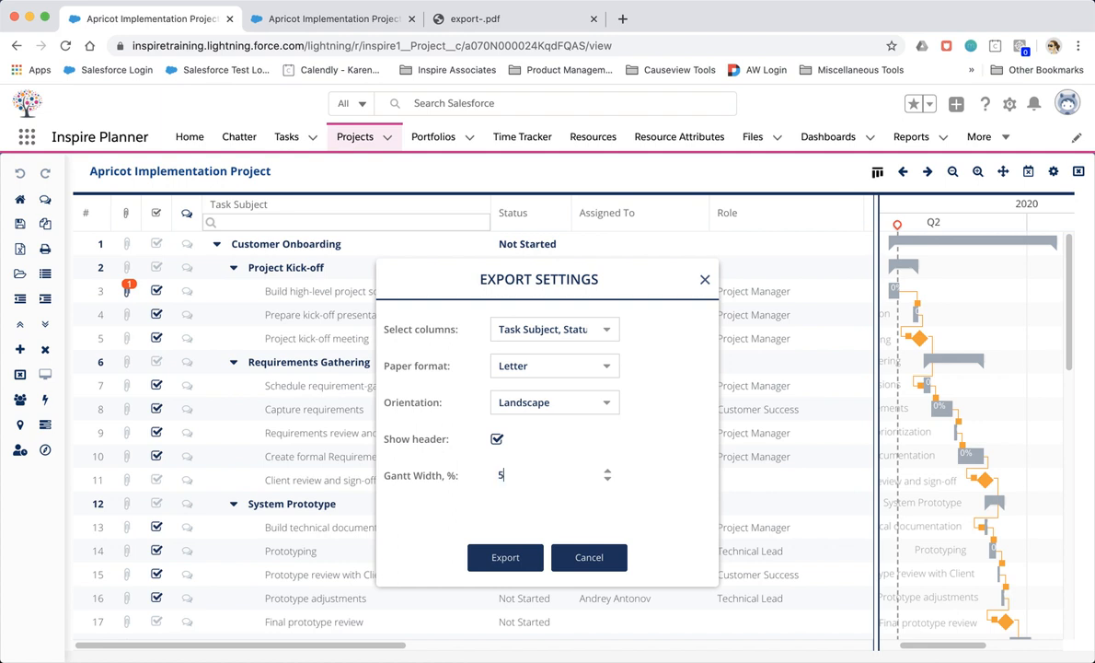
type("0")
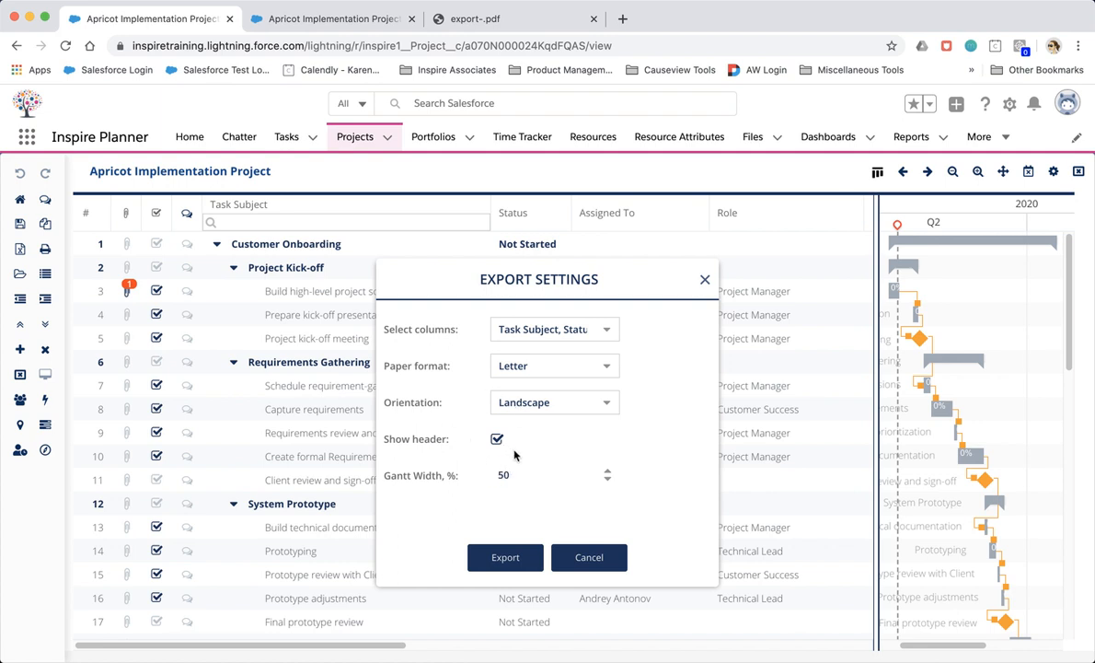
mouse_move(512, 12)
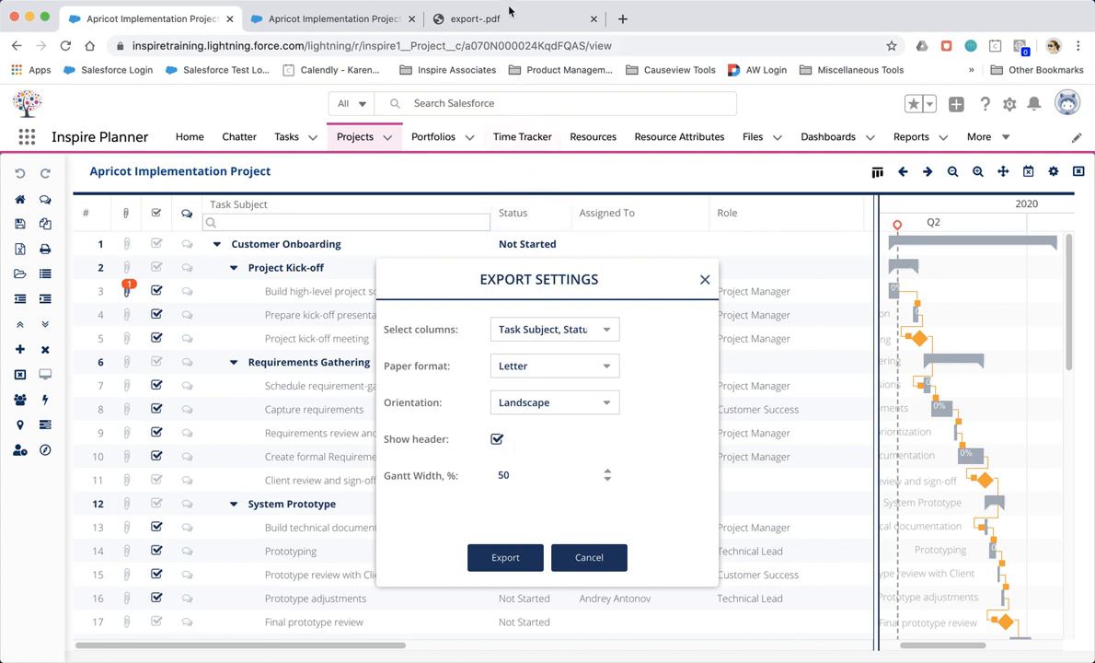
left_click(505, 557)
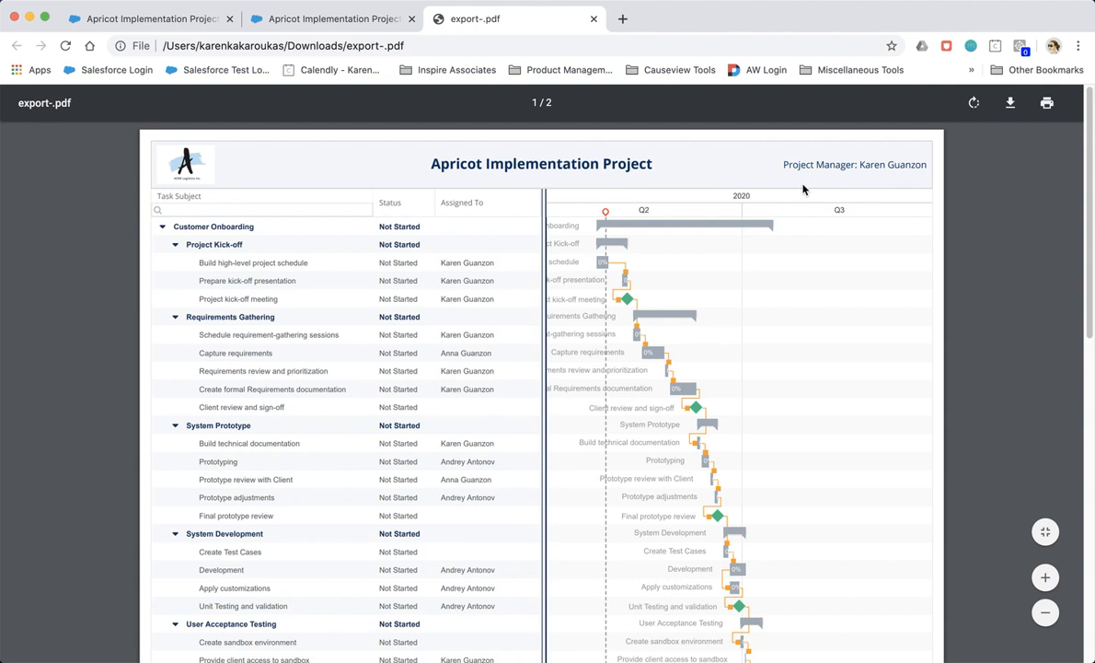
mouse_move(343, 186)
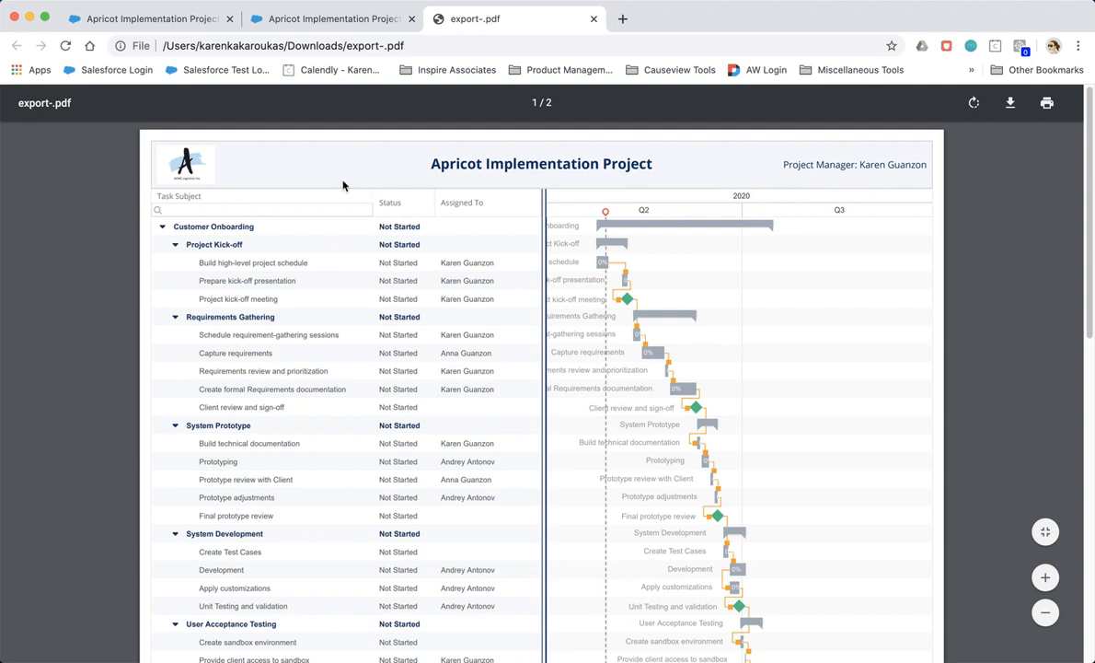
mouse_move(344, 187)
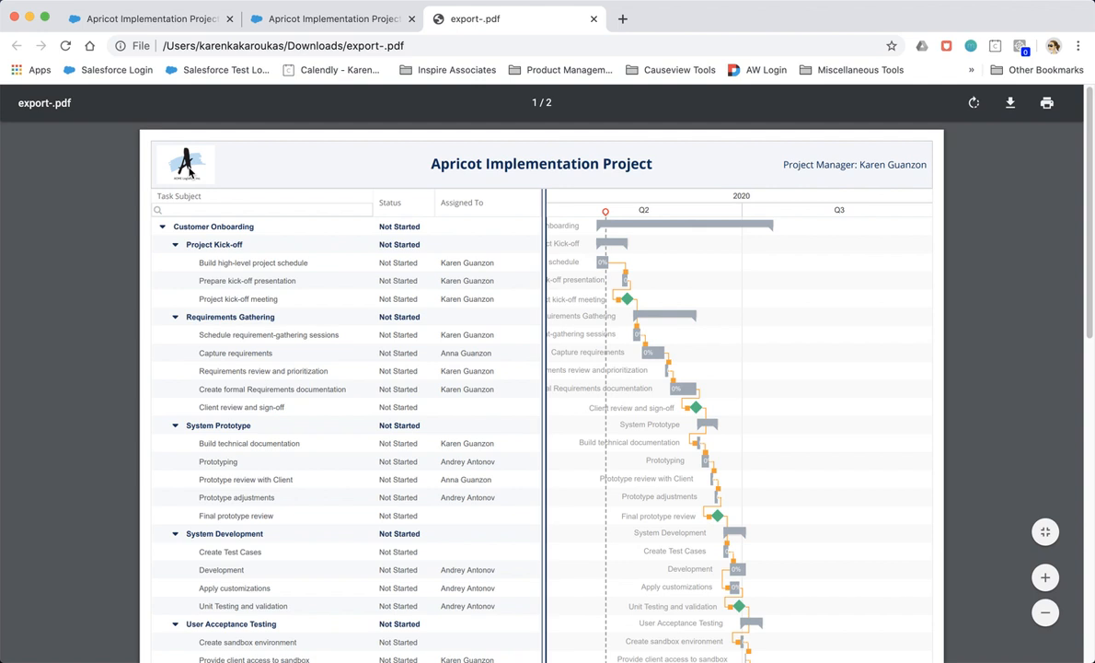
mouse_move(190, 175)
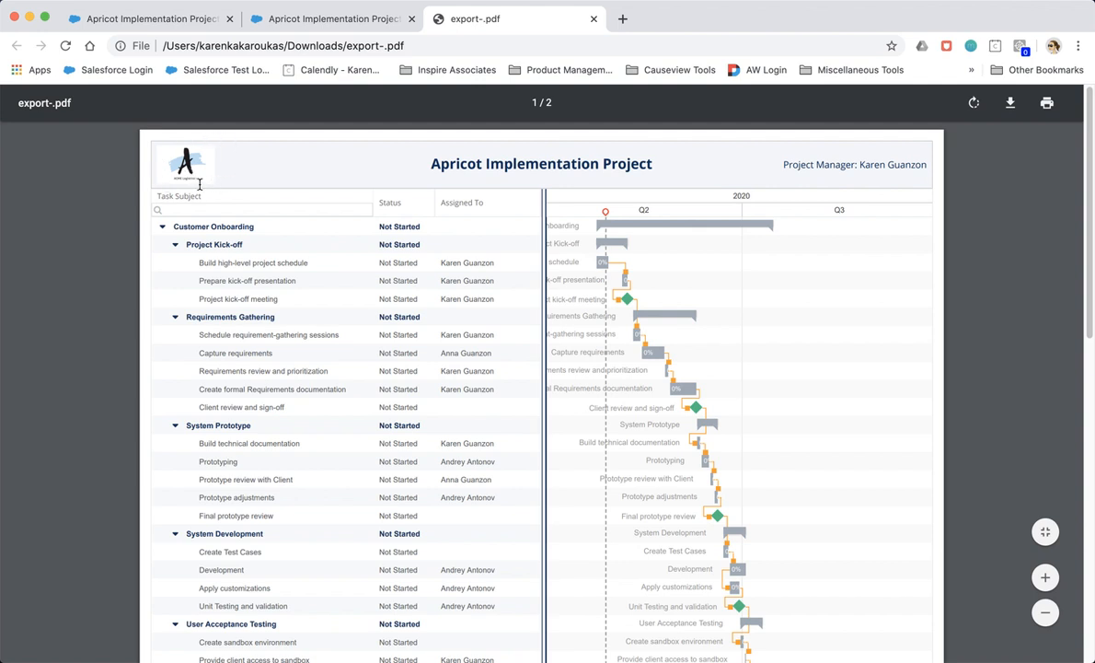
mouse_move(220, 184)
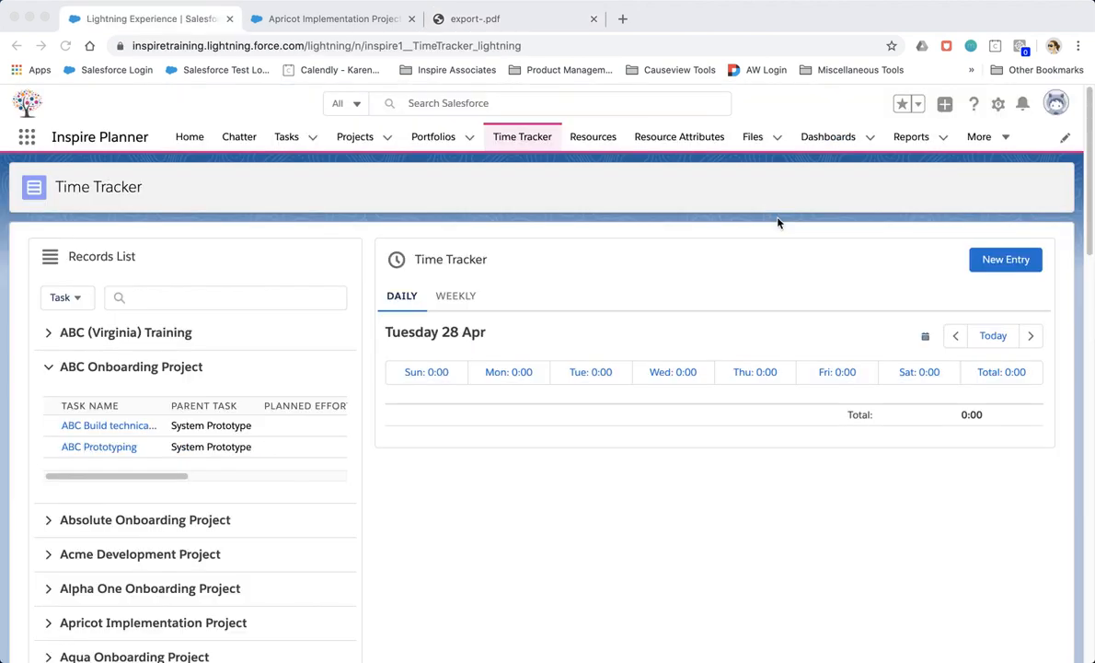
mouse_move(230, 253)
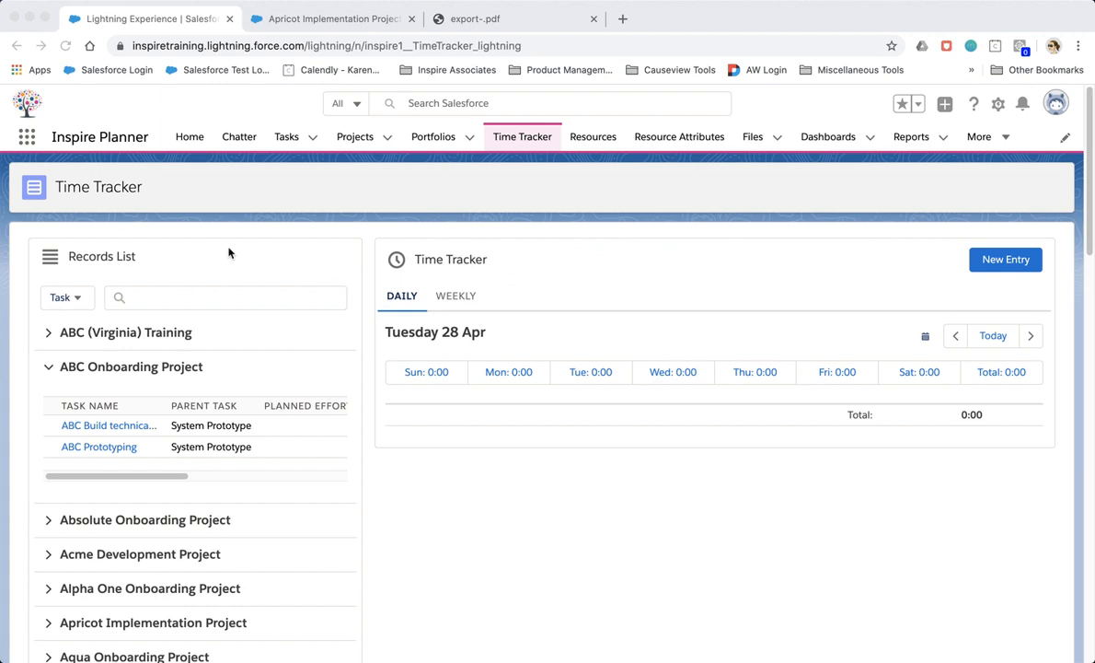
mouse_move(195, 468)
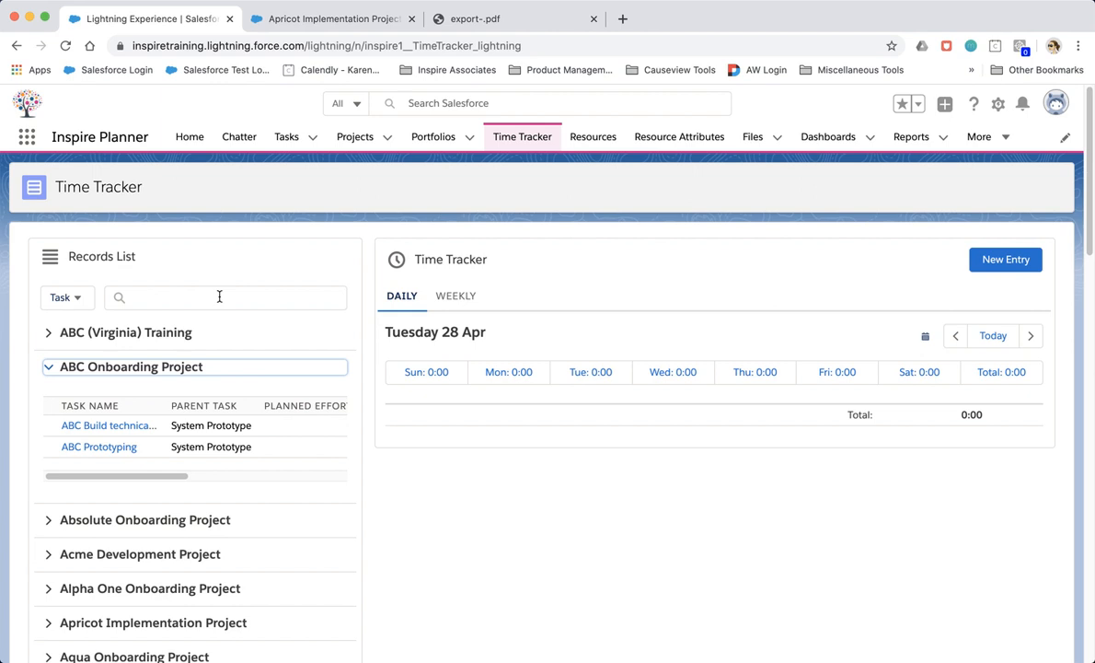
mouse_move(593, 136)
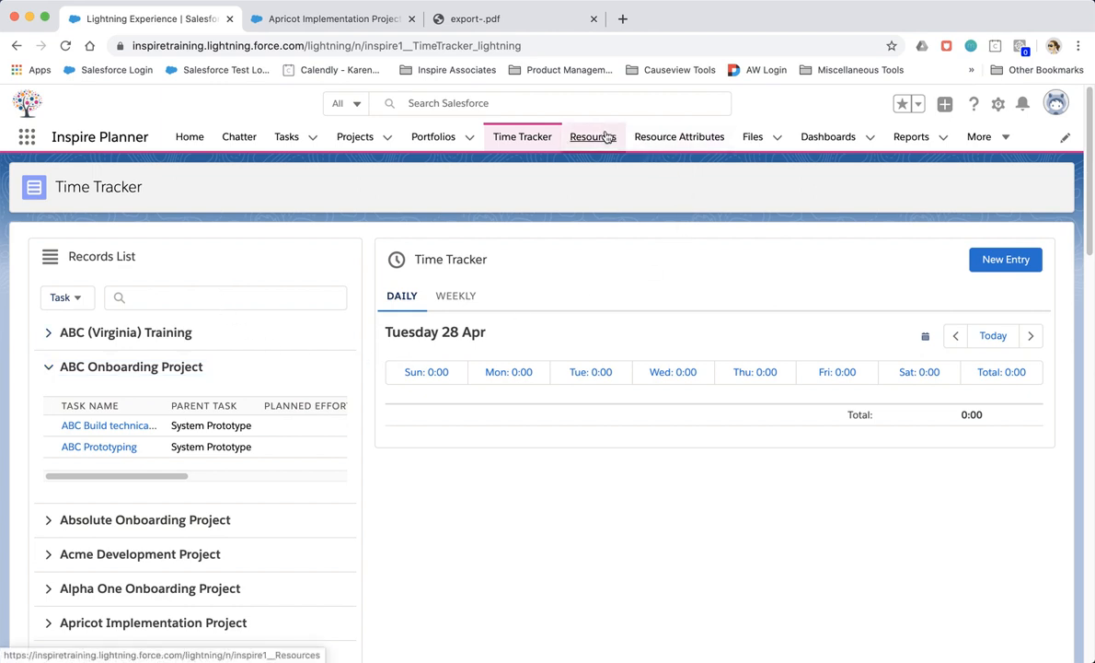
left_click(593, 136)
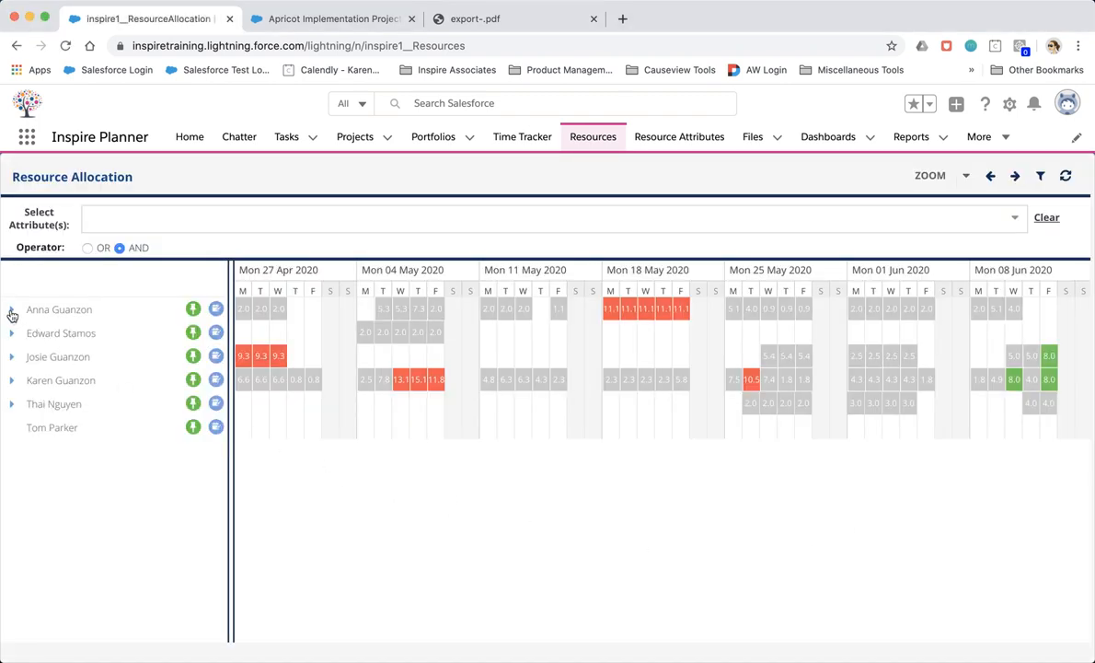
left_click(12, 309)
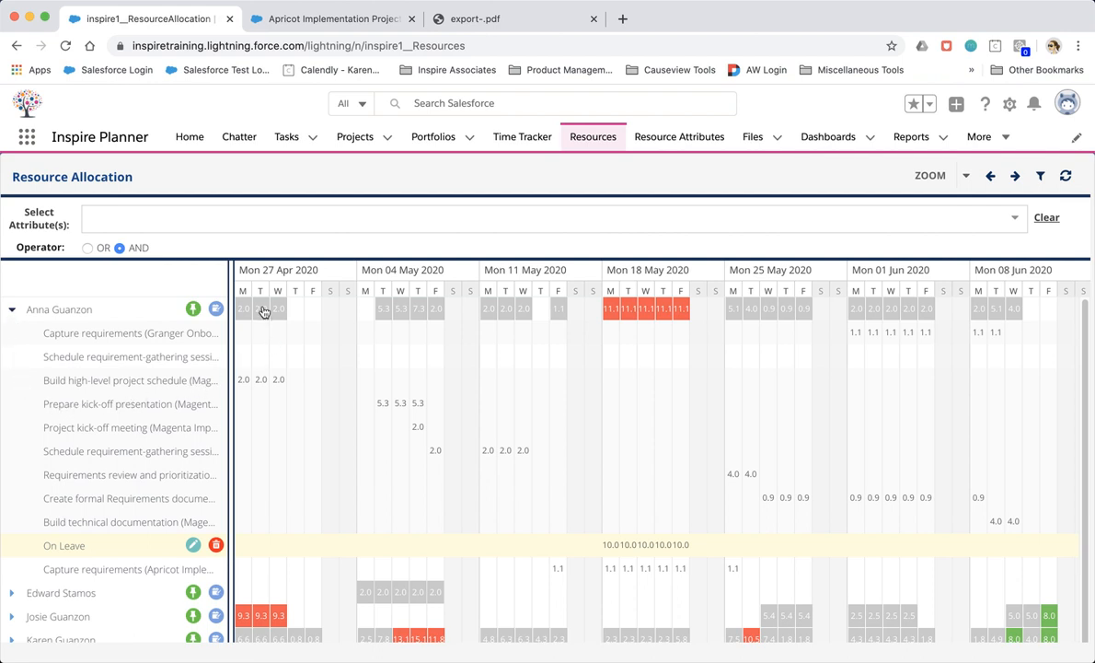
mouse_move(478, 430)
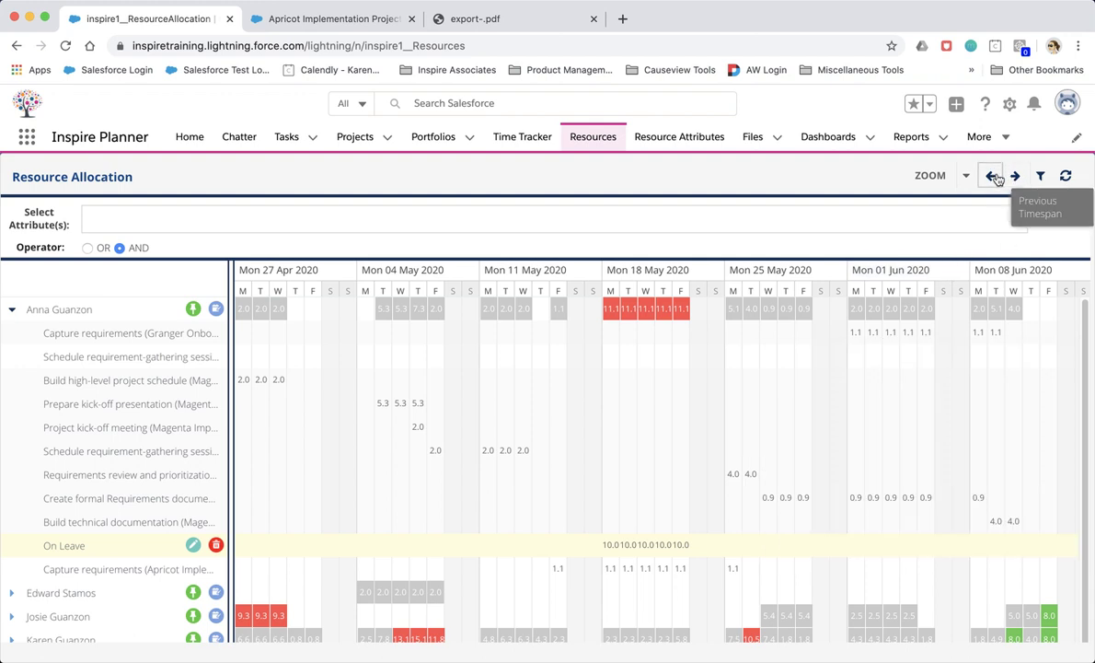
left_click(990, 175)
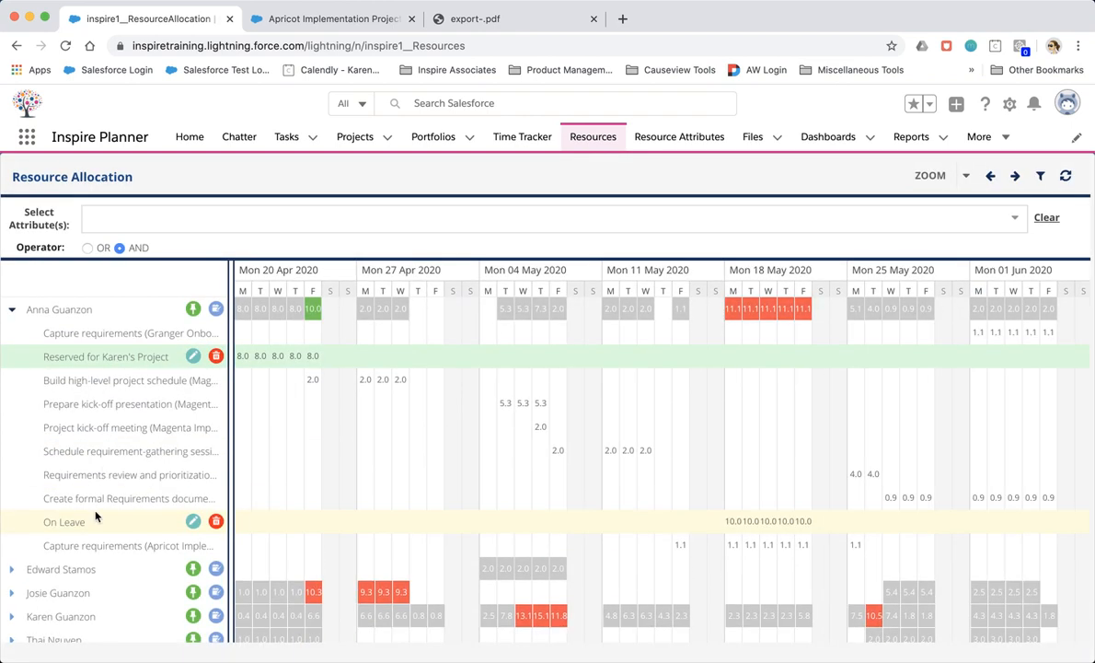
mouse_move(130, 518)
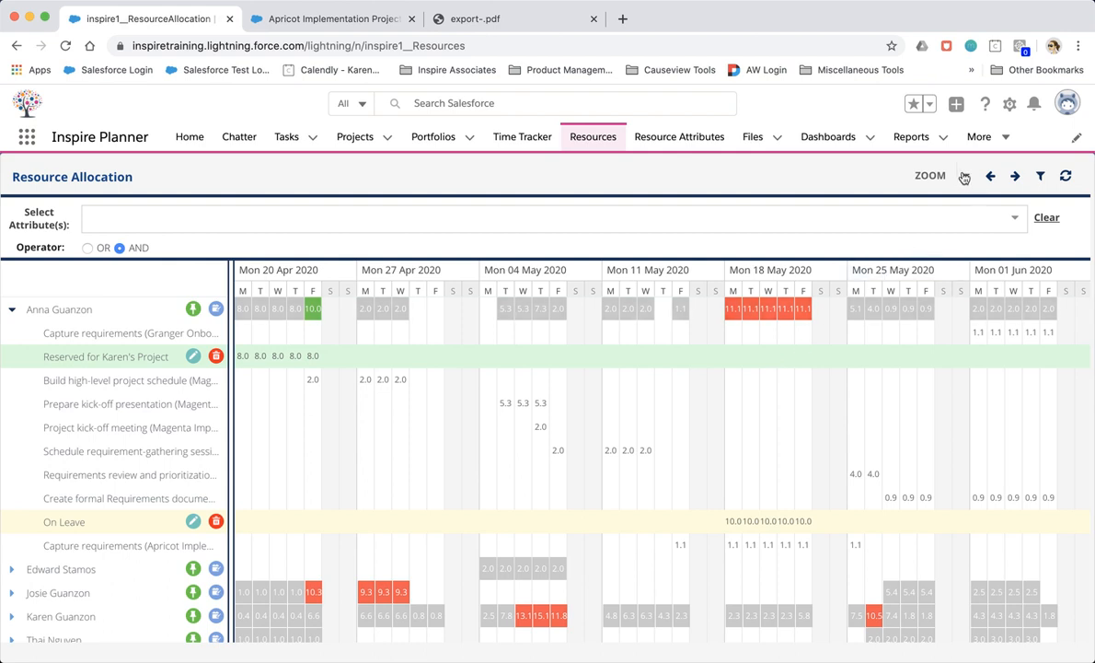
left_click(965, 176)
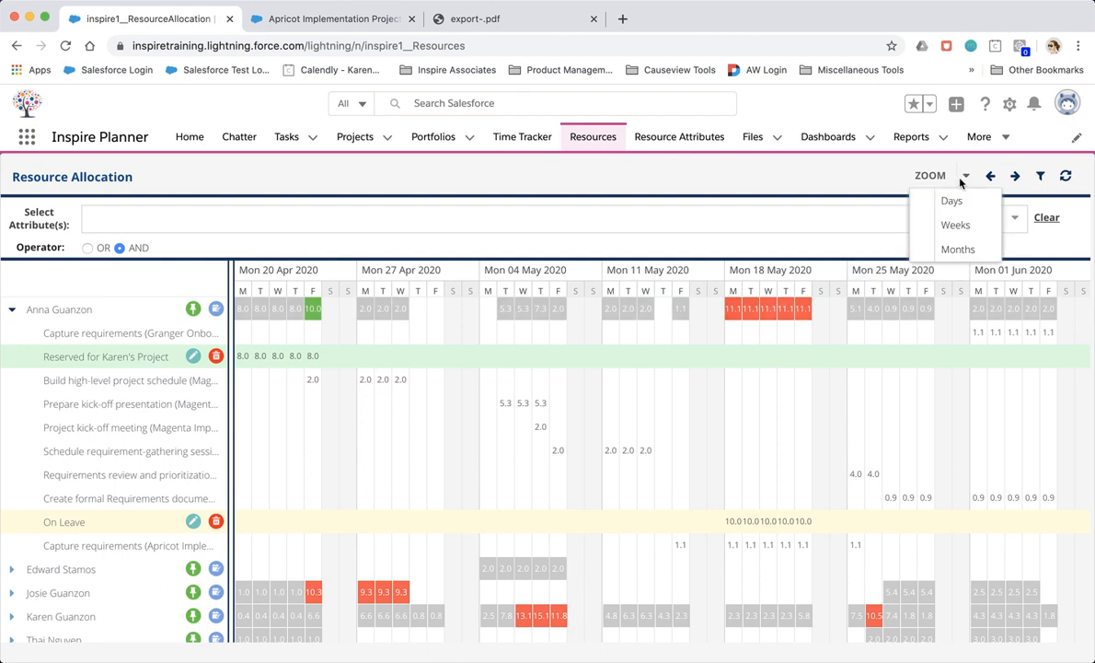
mouse_move(956, 225)
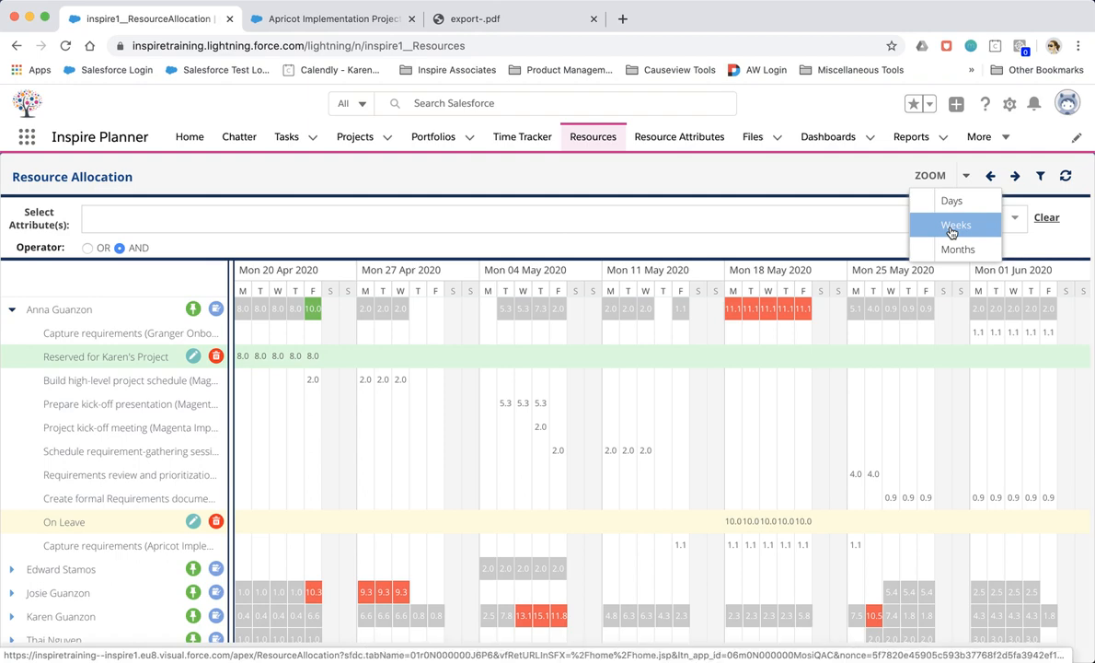
mouse_move(958, 248)
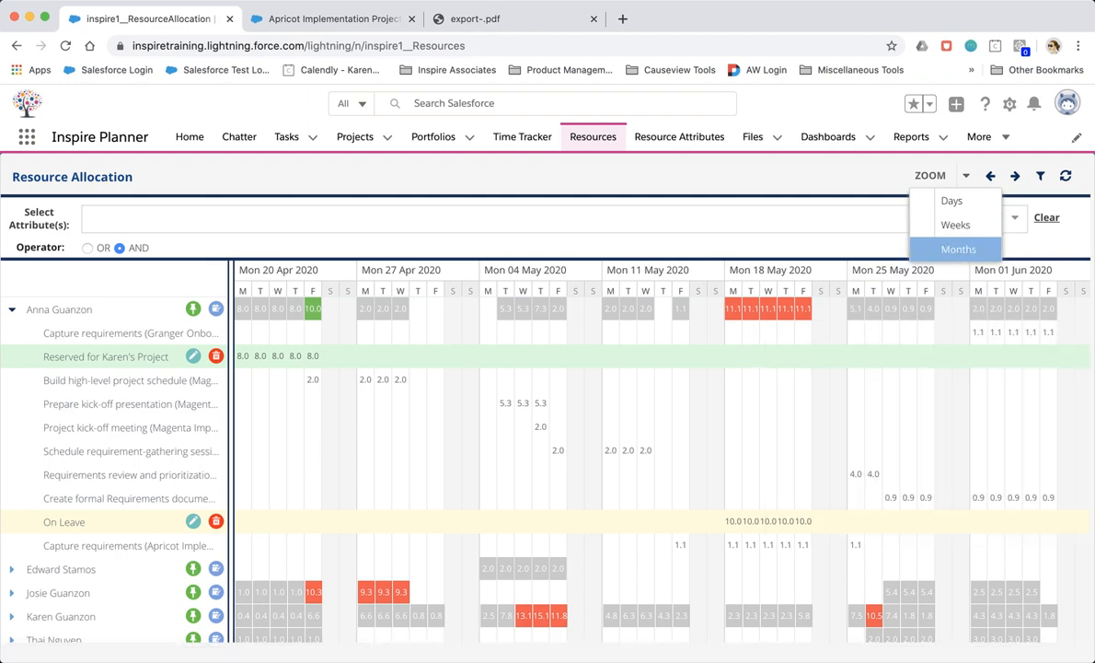